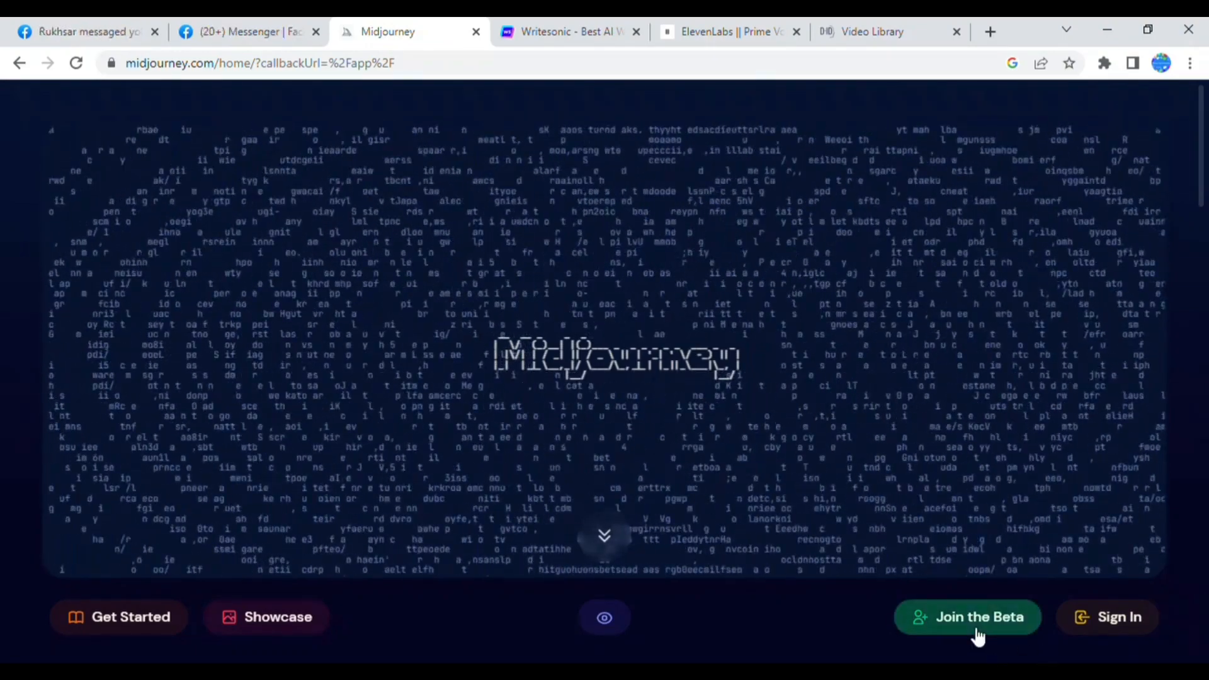
# Step: Join the Midjourney beta from the homepage to enter the Midjourney Discord server
pyautogui.click(968, 617)
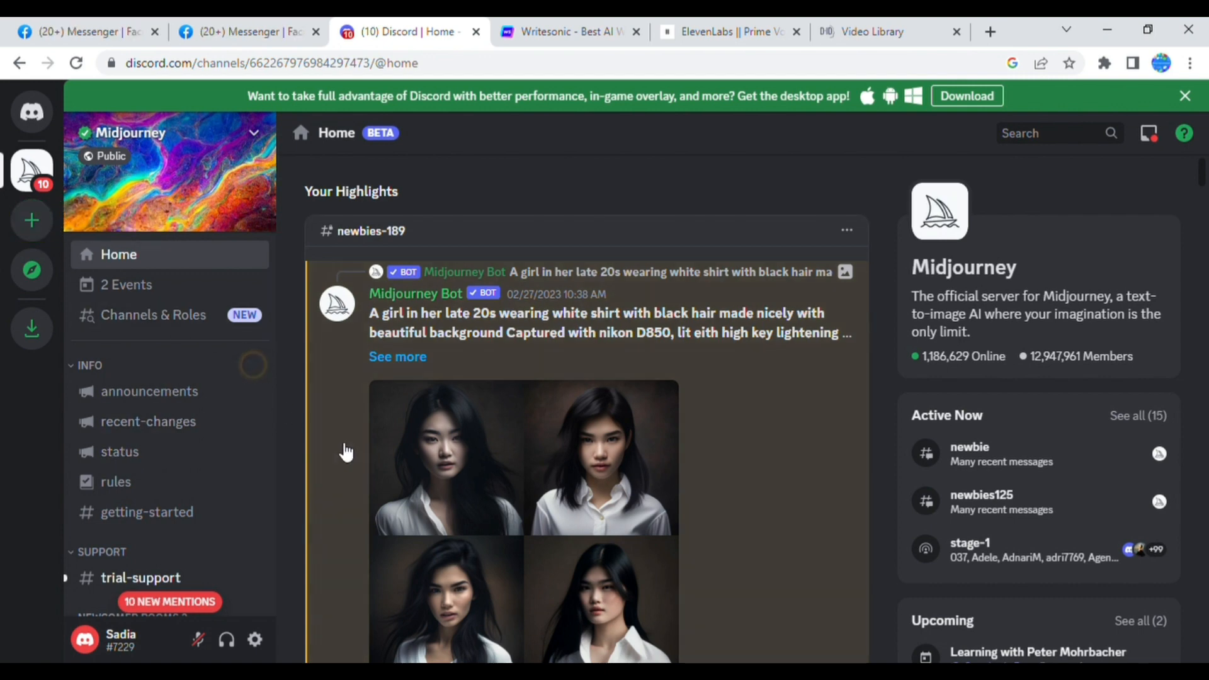
pyautogui.scroll(-3)
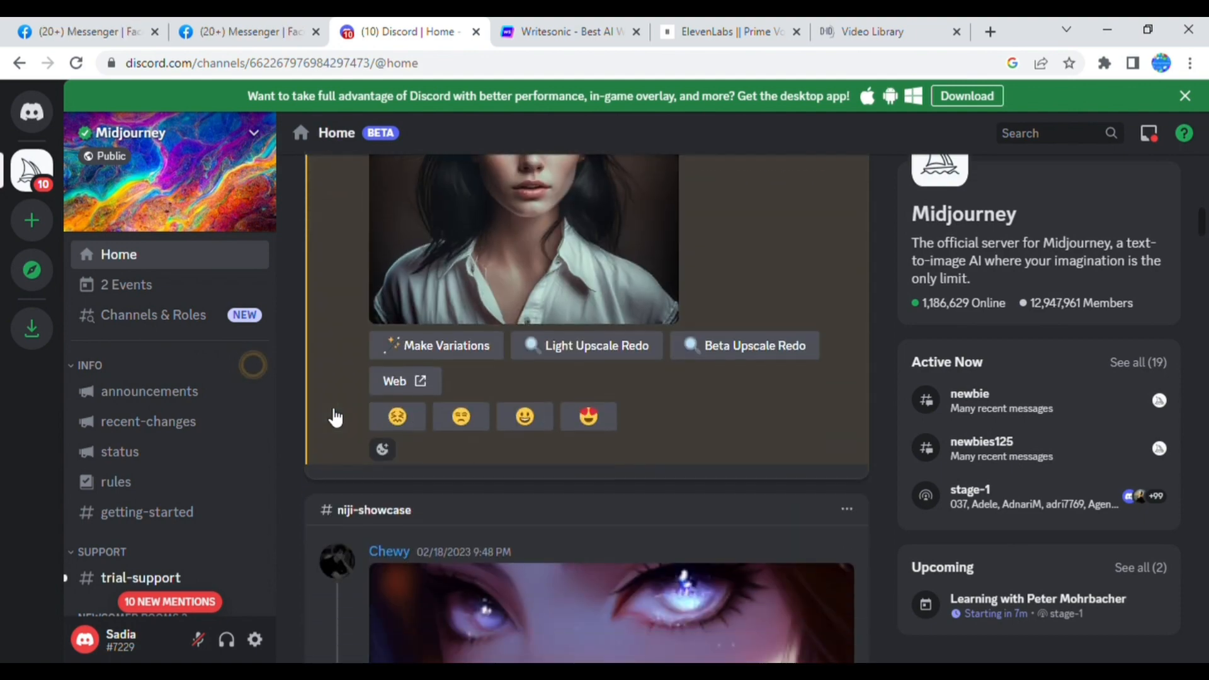
pyautogui.scroll(3)
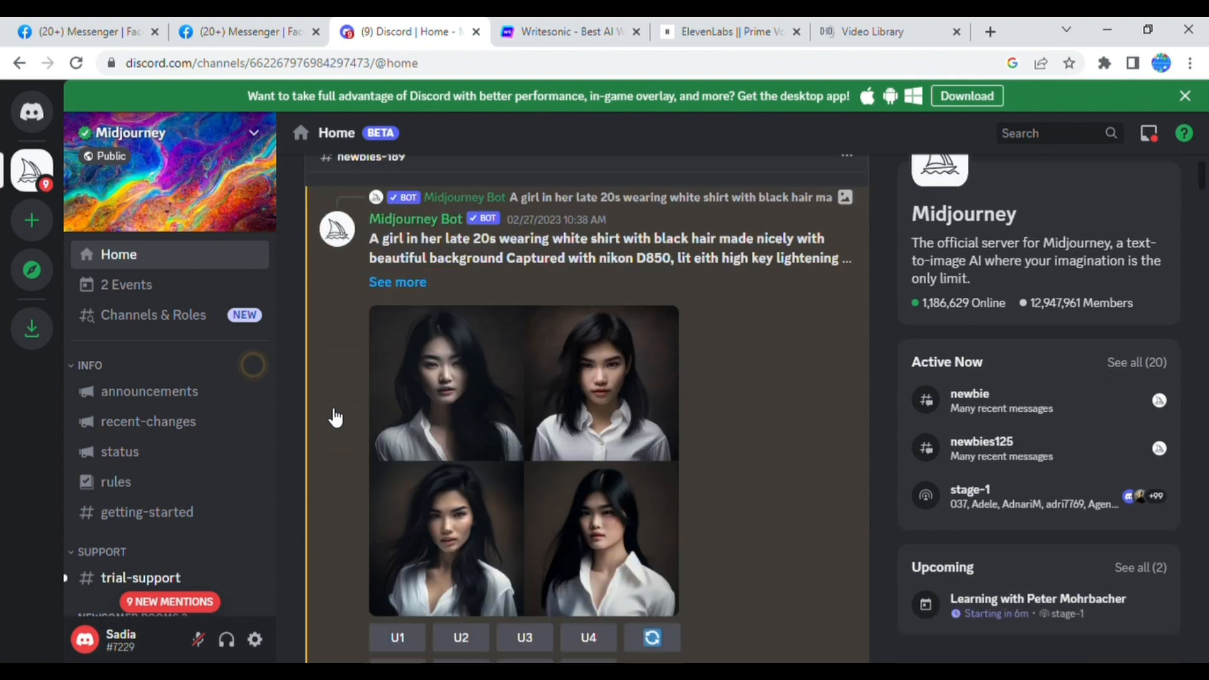
pyautogui.scroll(-3)
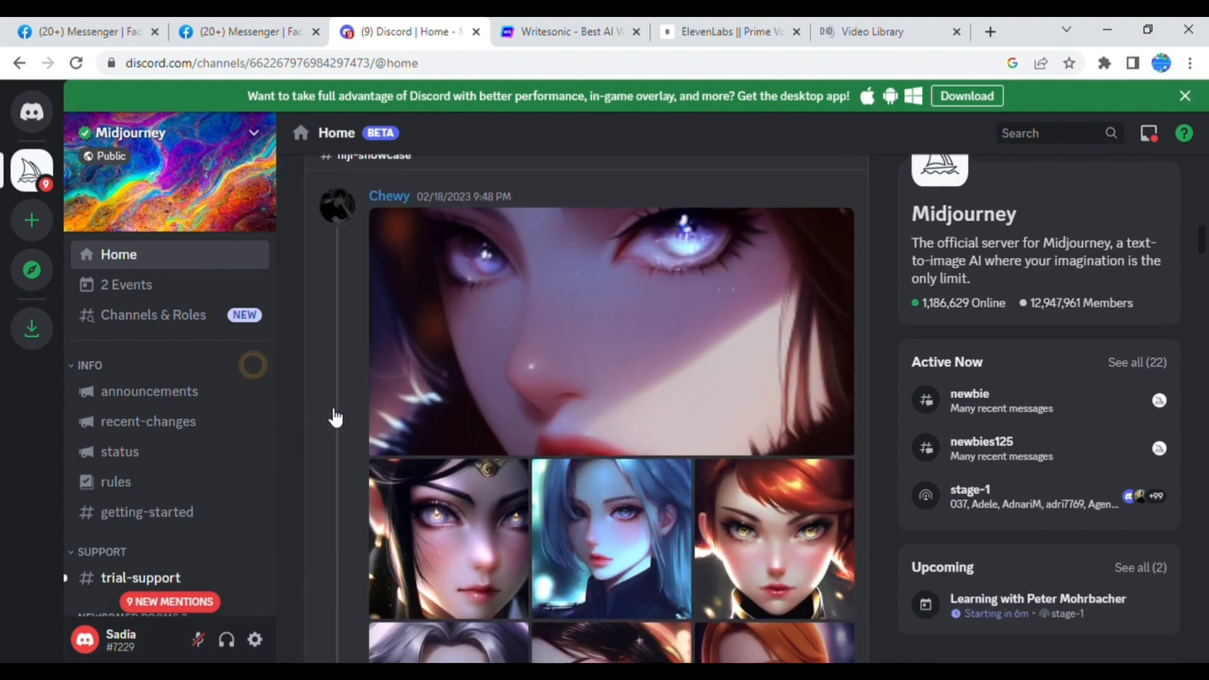
pyautogui.scroll(-3)
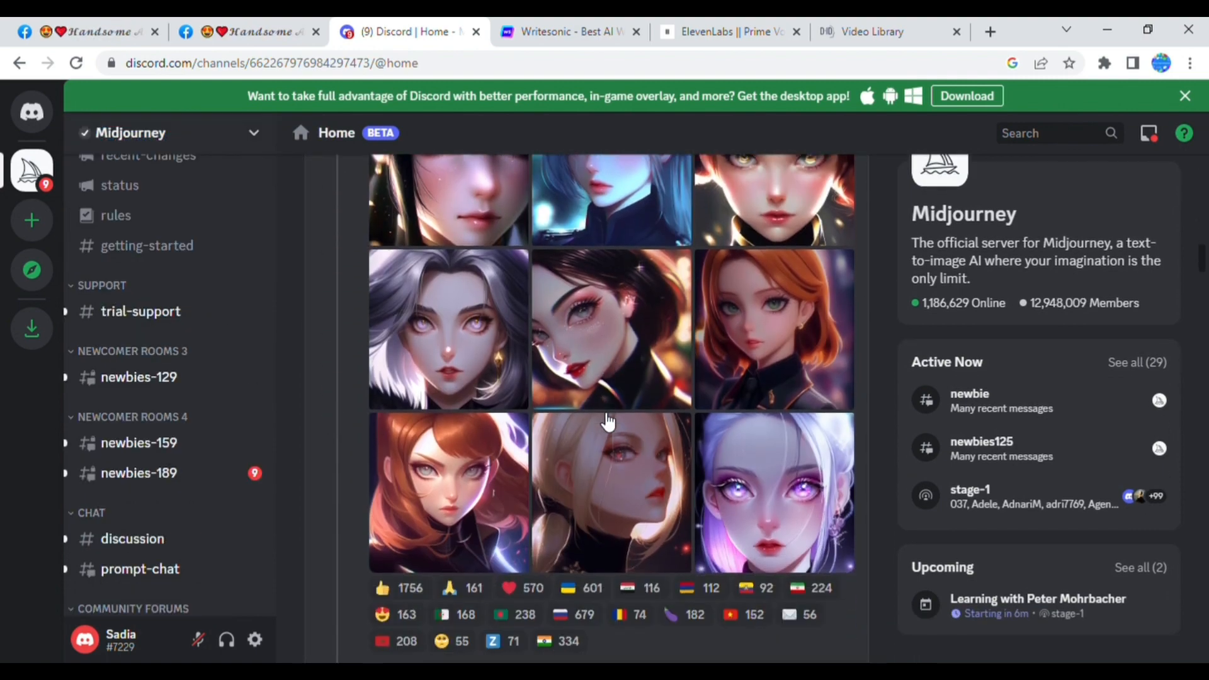
pyautogui.scroll(-3)
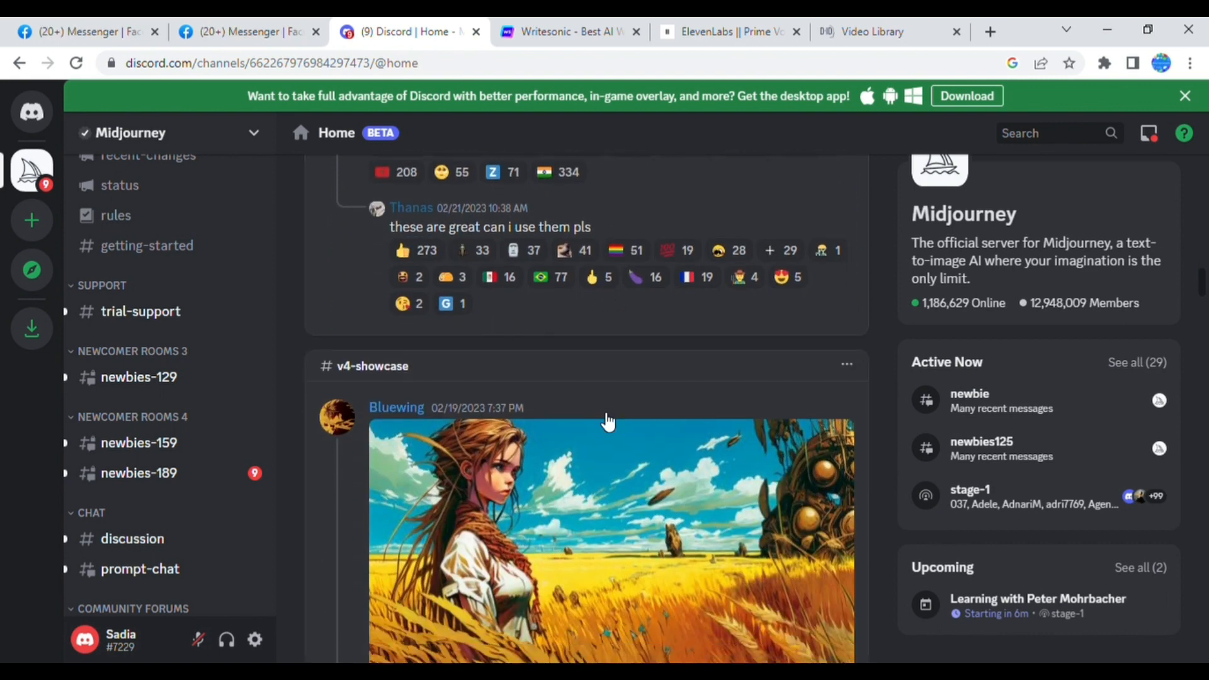
pyautogui.scroll(-3)
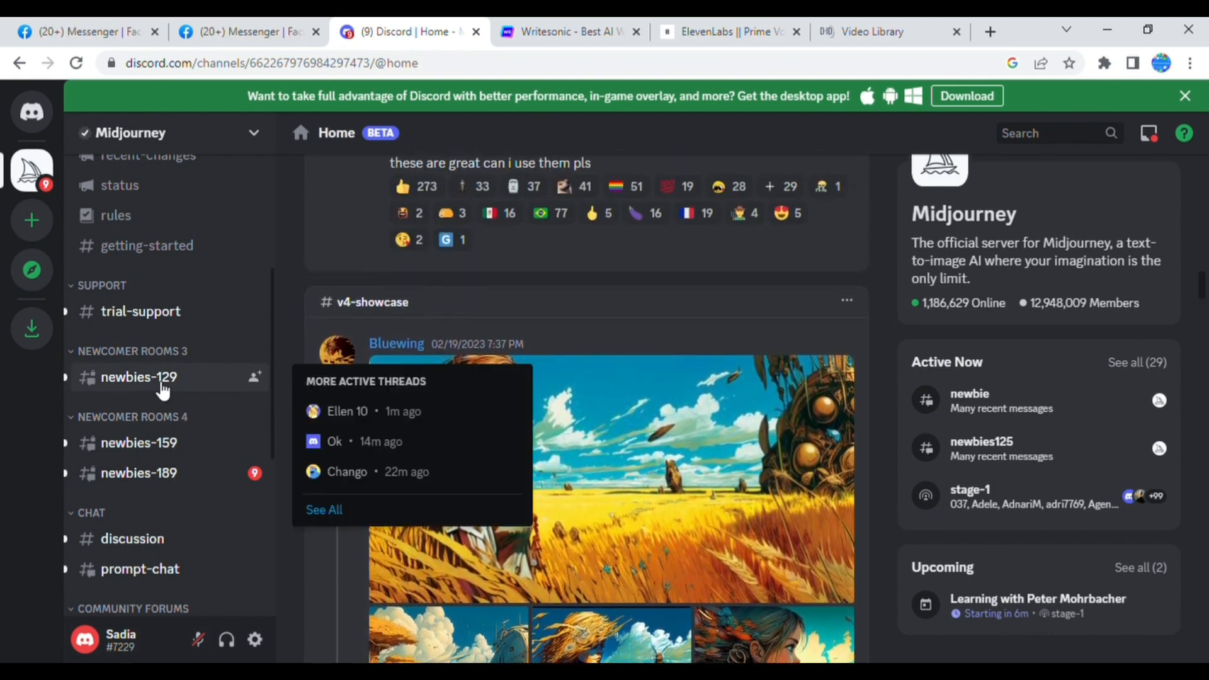
# Step: In newbies-129, prompt a portrait captured with a Nikon D850 using high-key lighting
pyautogui.click(139, 377)
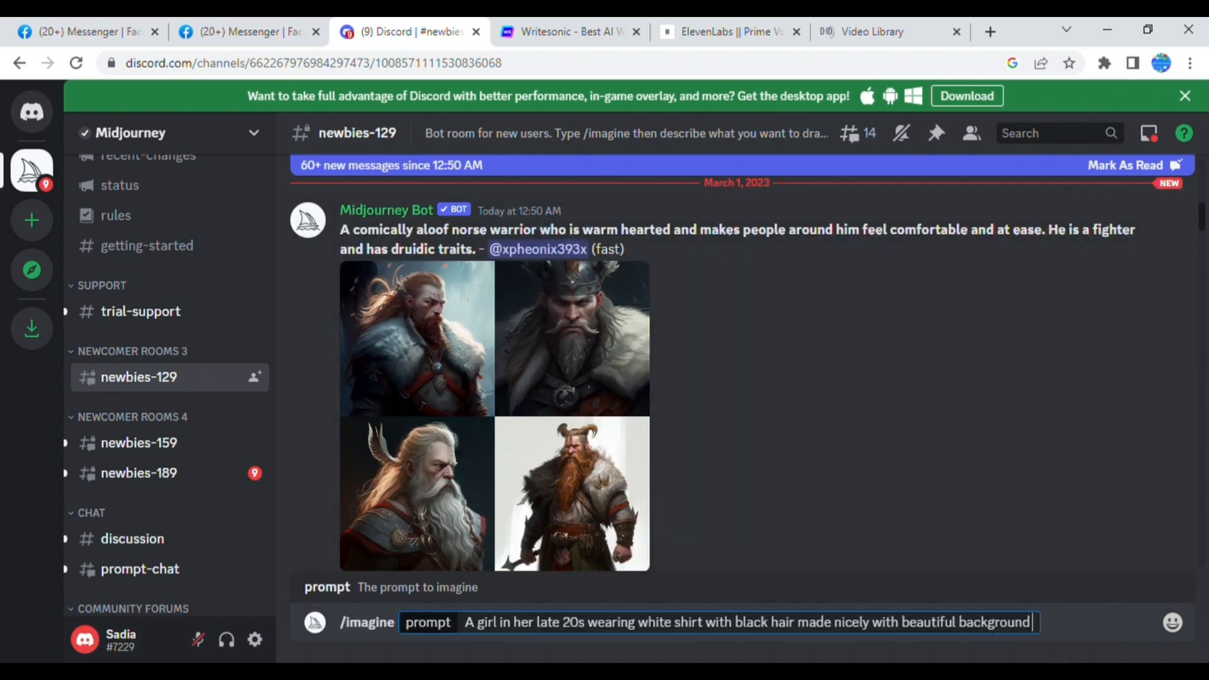
pyautogui.write('Captured with nikon D850, lit eith high key lightening to give a cool look.')
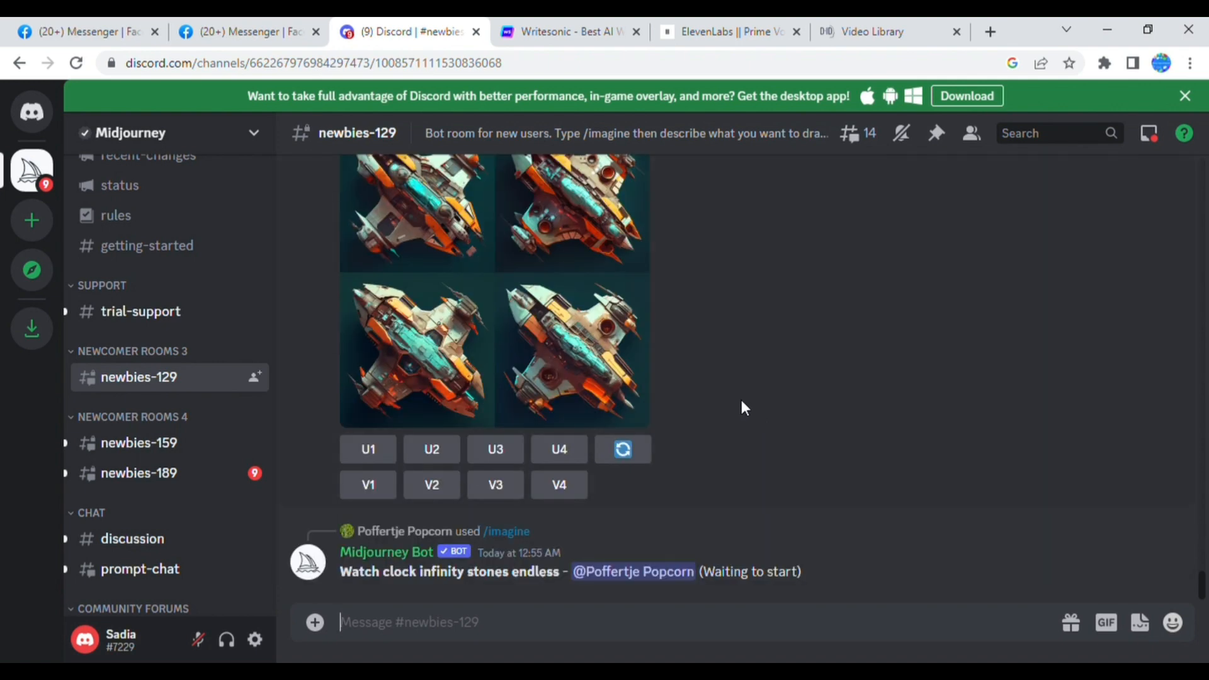
pyautogui.scroll(-3)
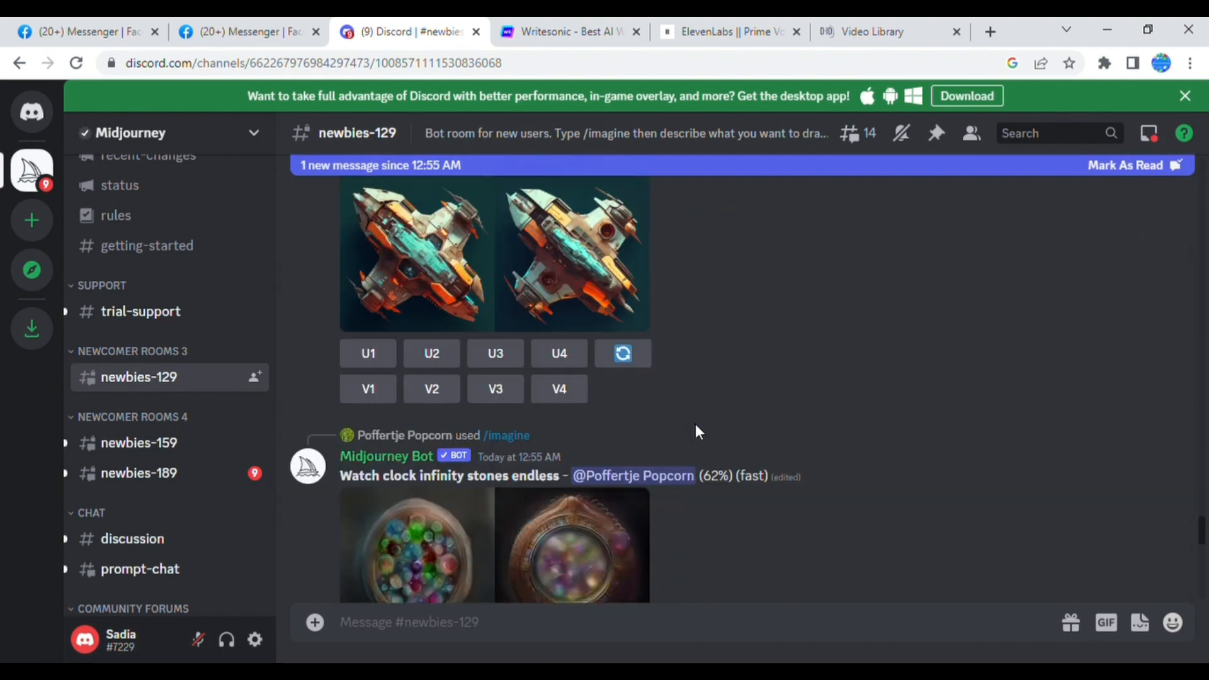
pyautogui.scroll(-3)
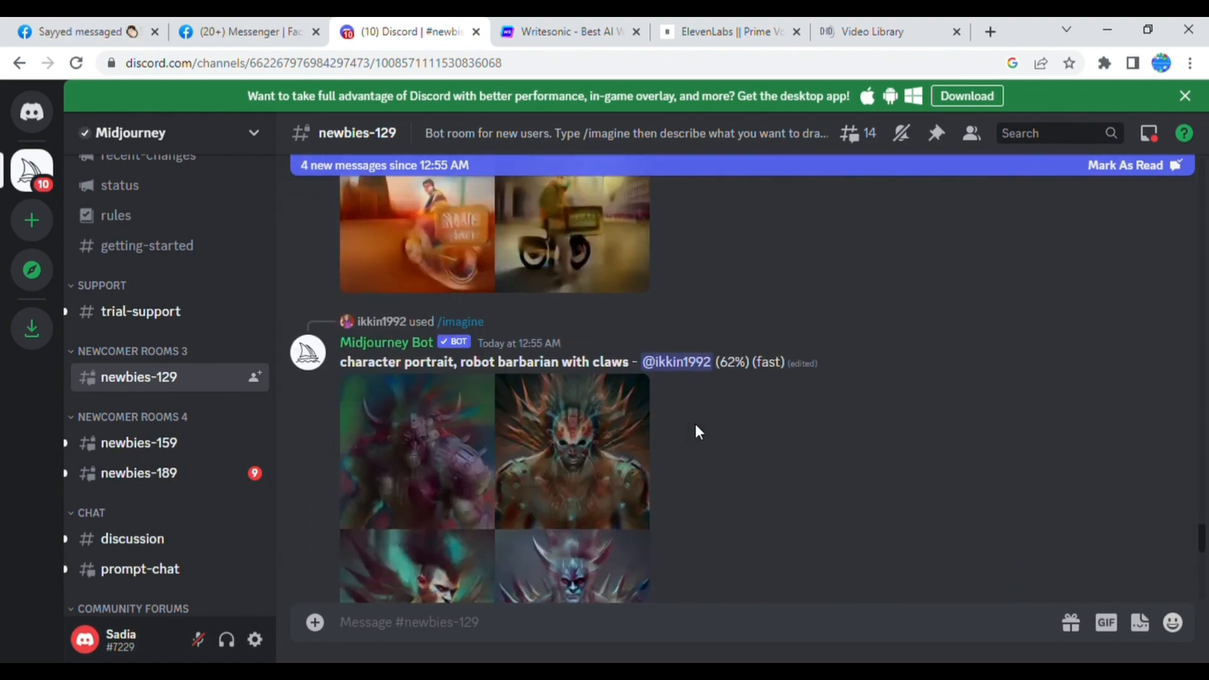
pyautogui.scroll(-3)
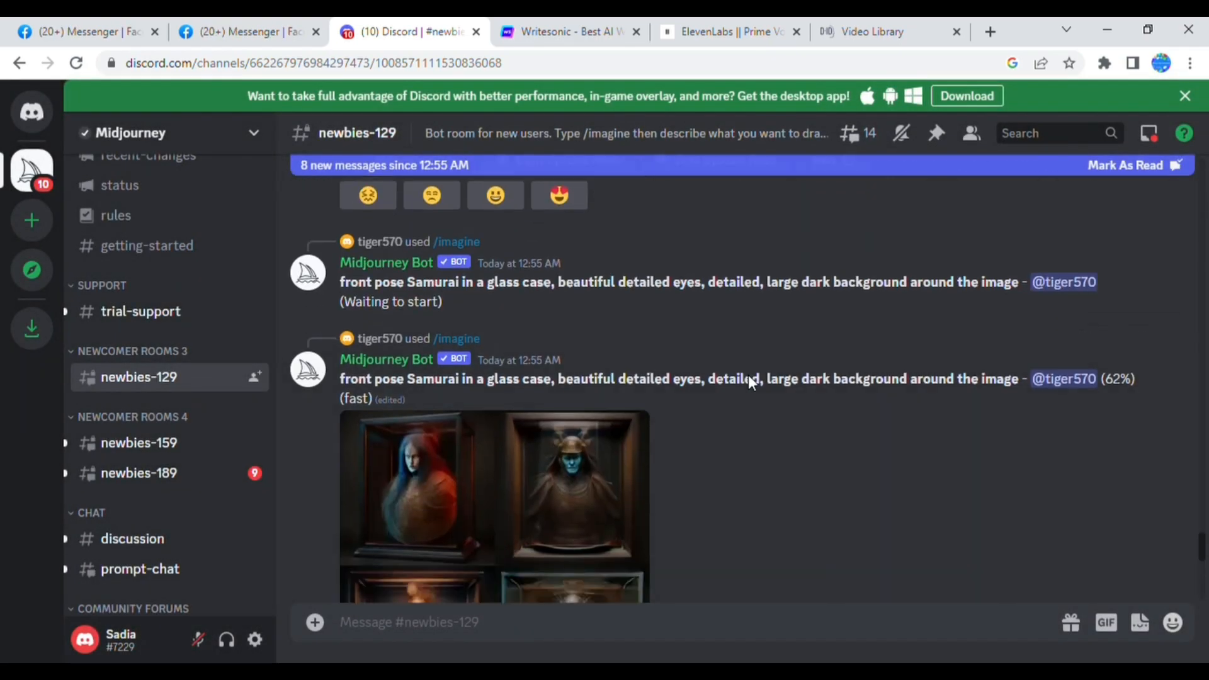
pyautogui.scroll(-3)
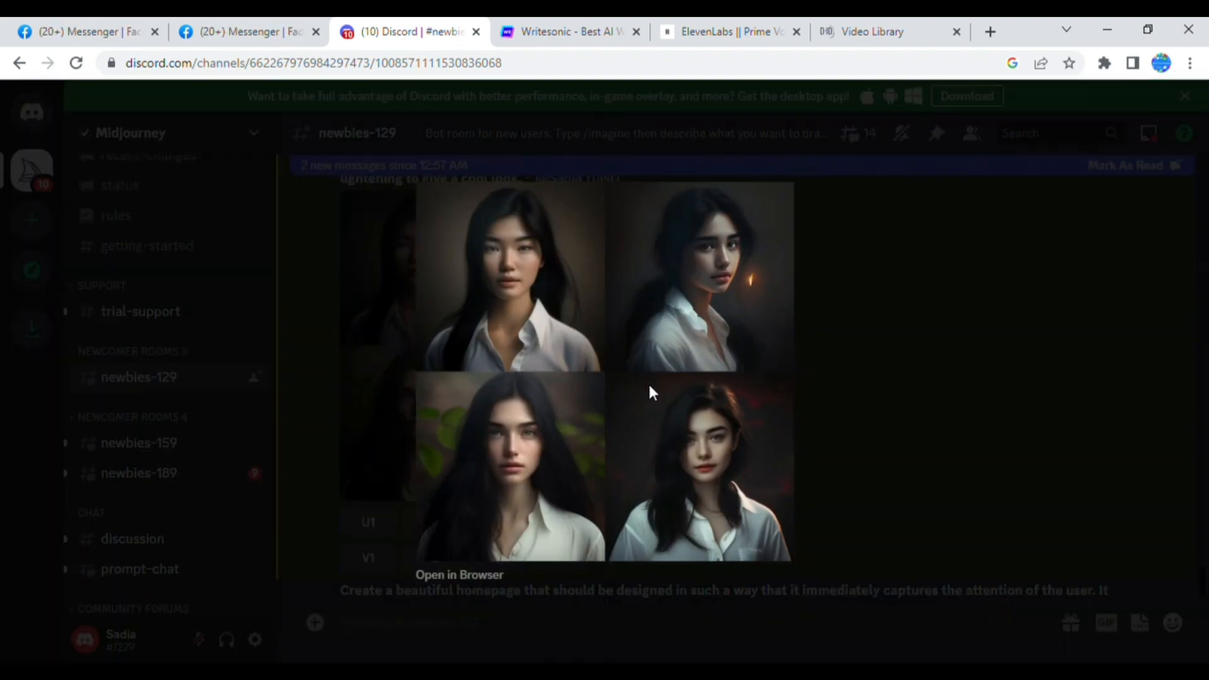
pyautogui.moveTo(539, 357)
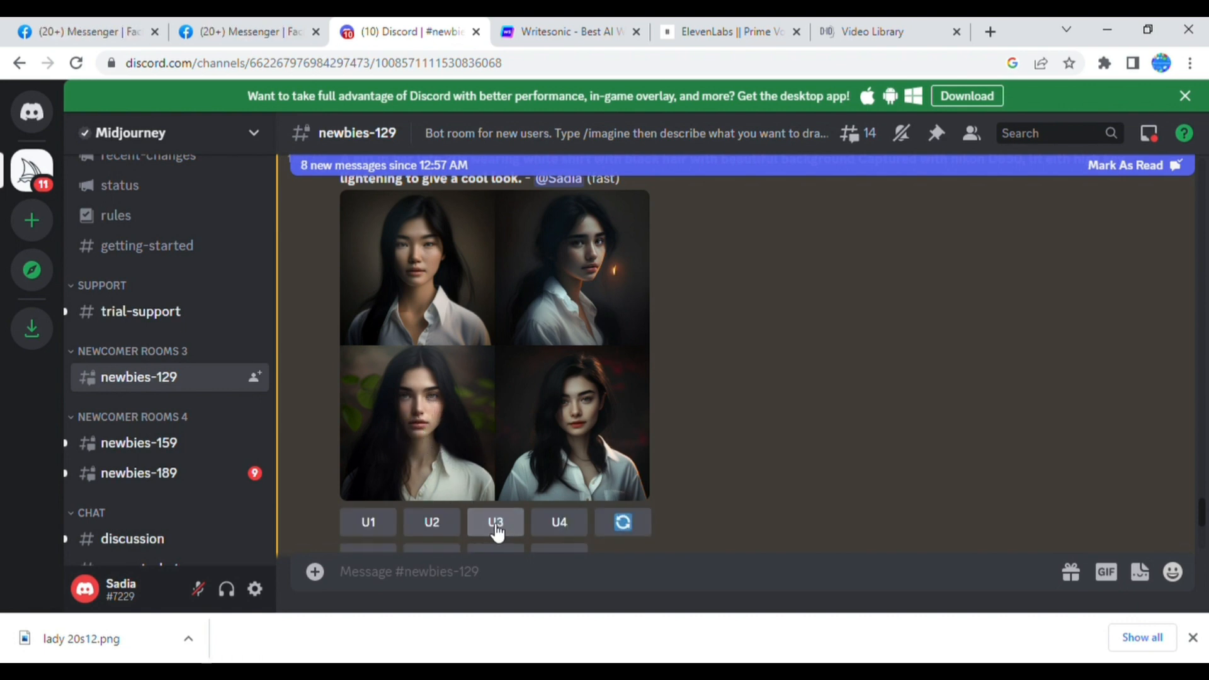
pyautogui.moveTo(702, 504)
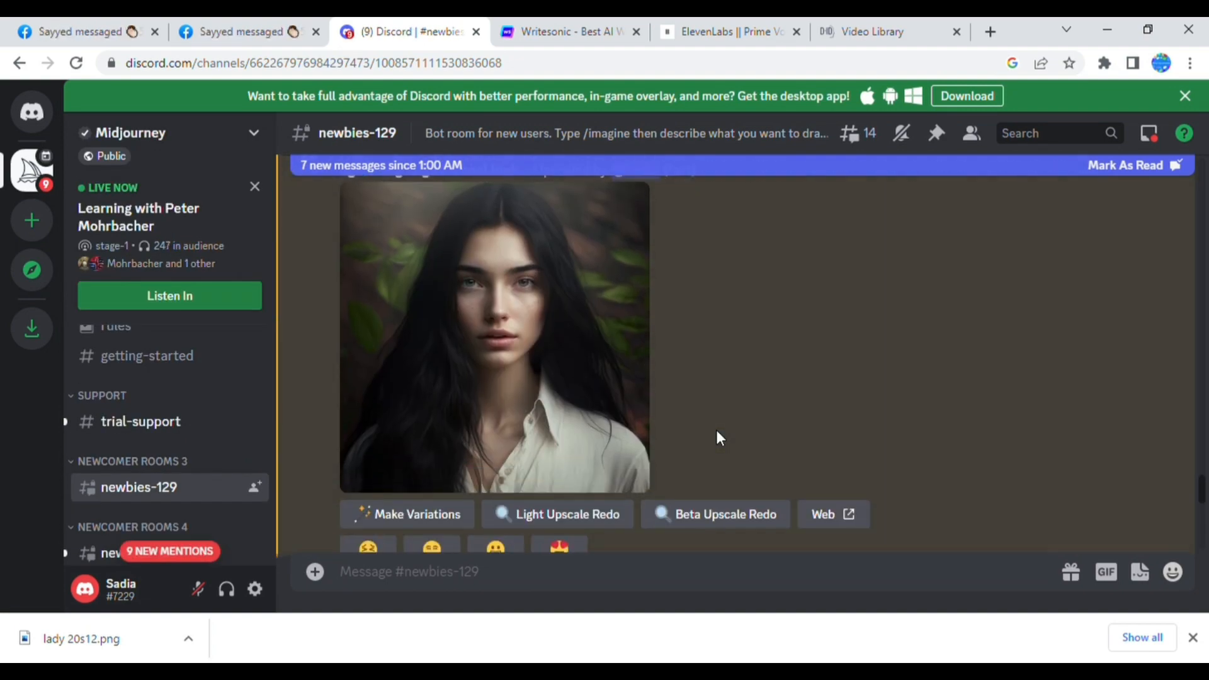
# Step: Enlarge the upscaled leaves portrait, save it as lady 20s1 2.png, and close the preview
pyautogui.click(494, 338)
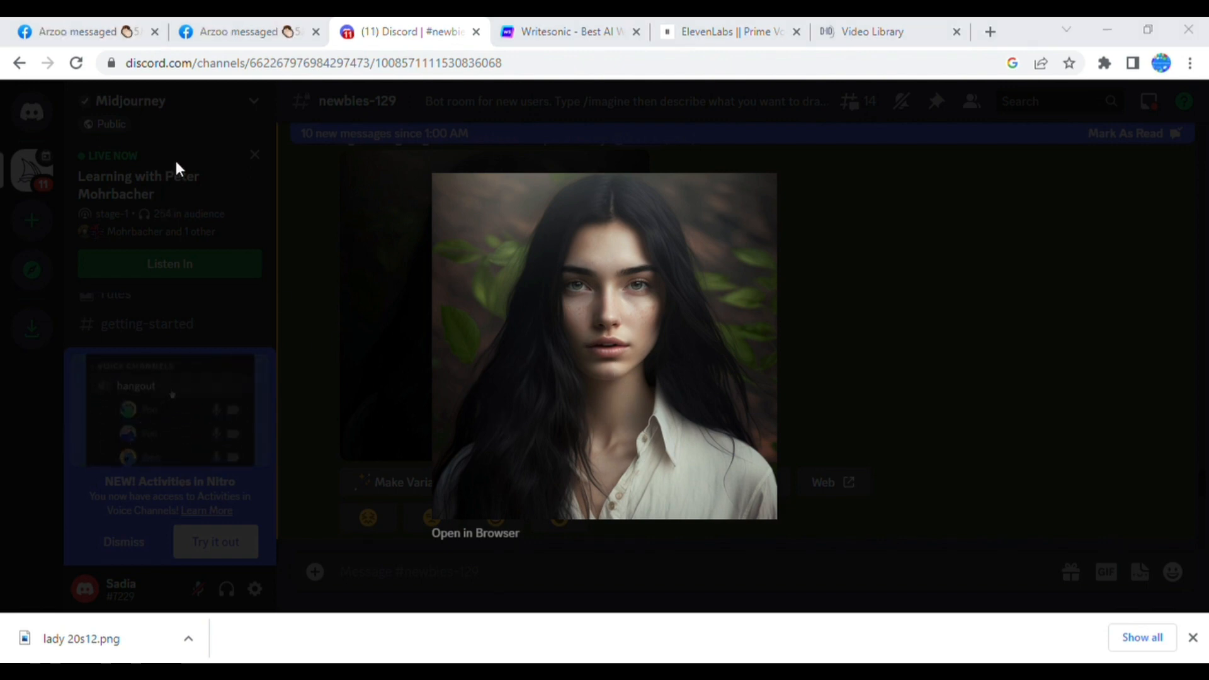
pyautogui.click(568, 32)
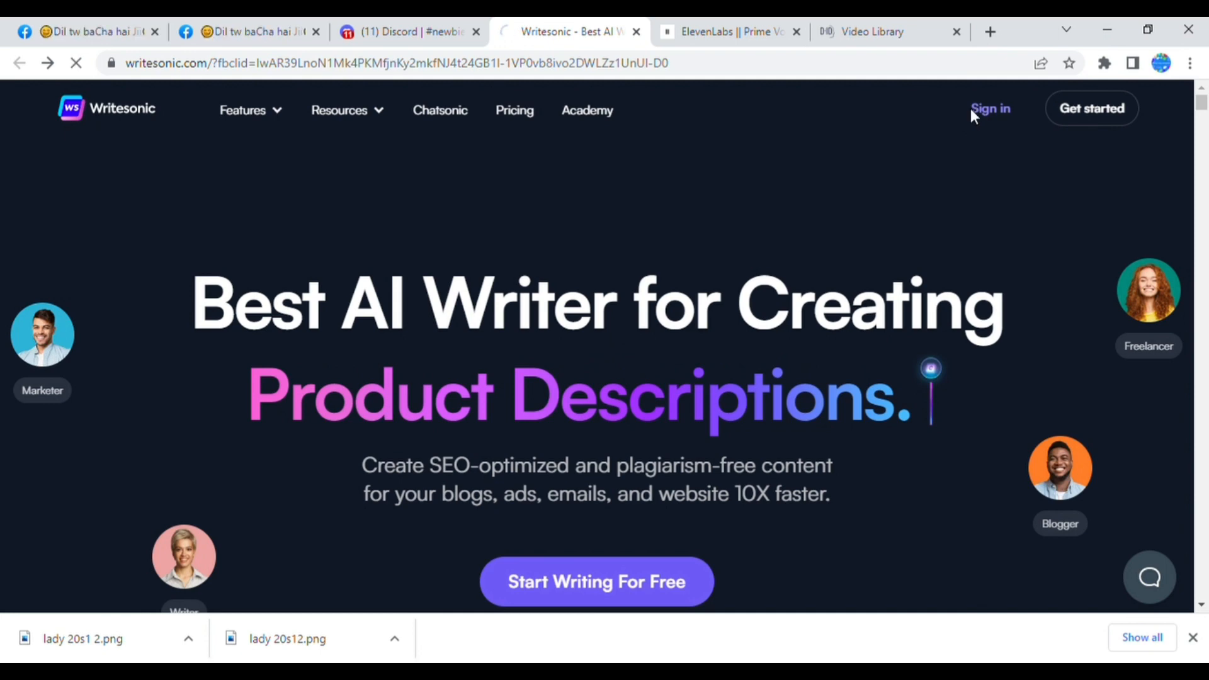
# Step: Sign in to Writesonic to reach the Chatsonic chat page
pyautogui.click(990, 108)
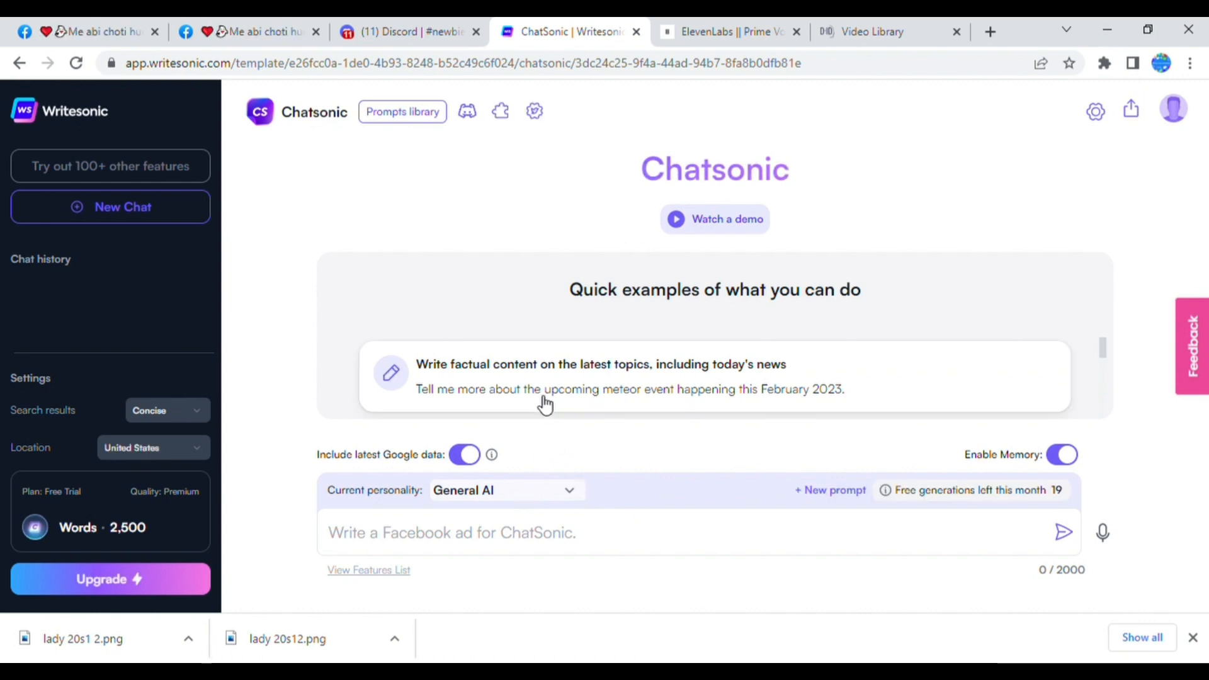
# Step: Ask Chatsonic for an introduction to the YouTube channel 'the kid in me', correcting 'yiutube'
pyautogui.write('Write an introduction for yiutube channel the kid in me')
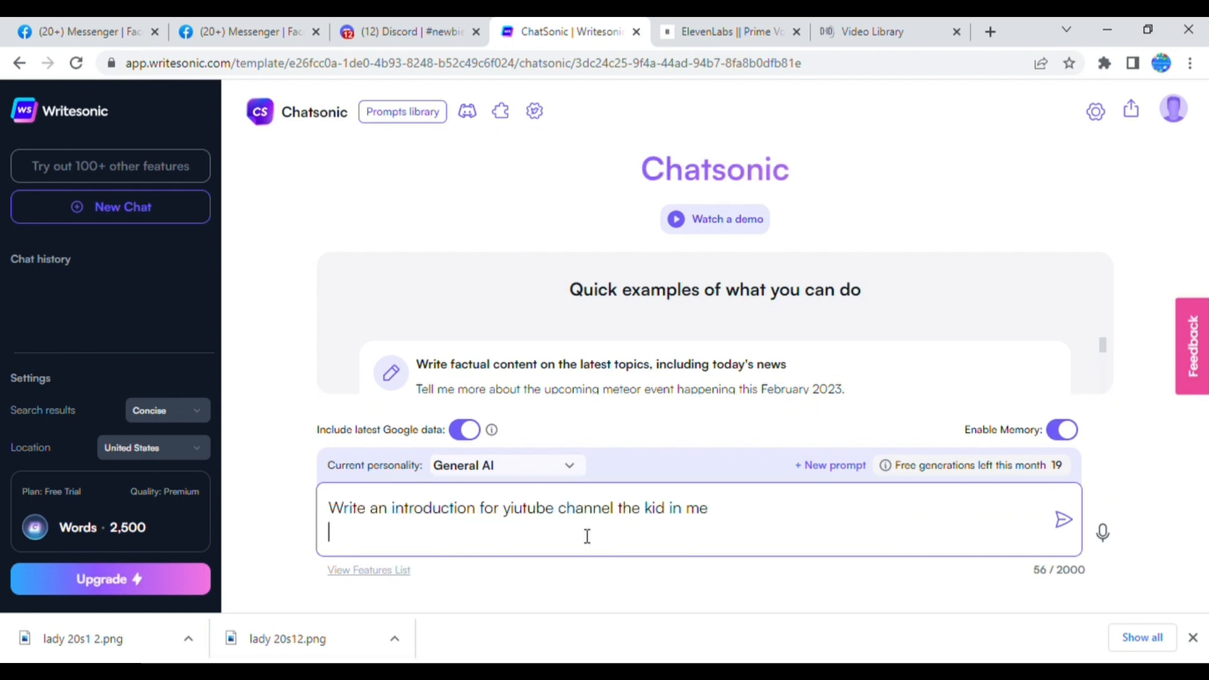
pyautogui.doubleClick(528, 507)
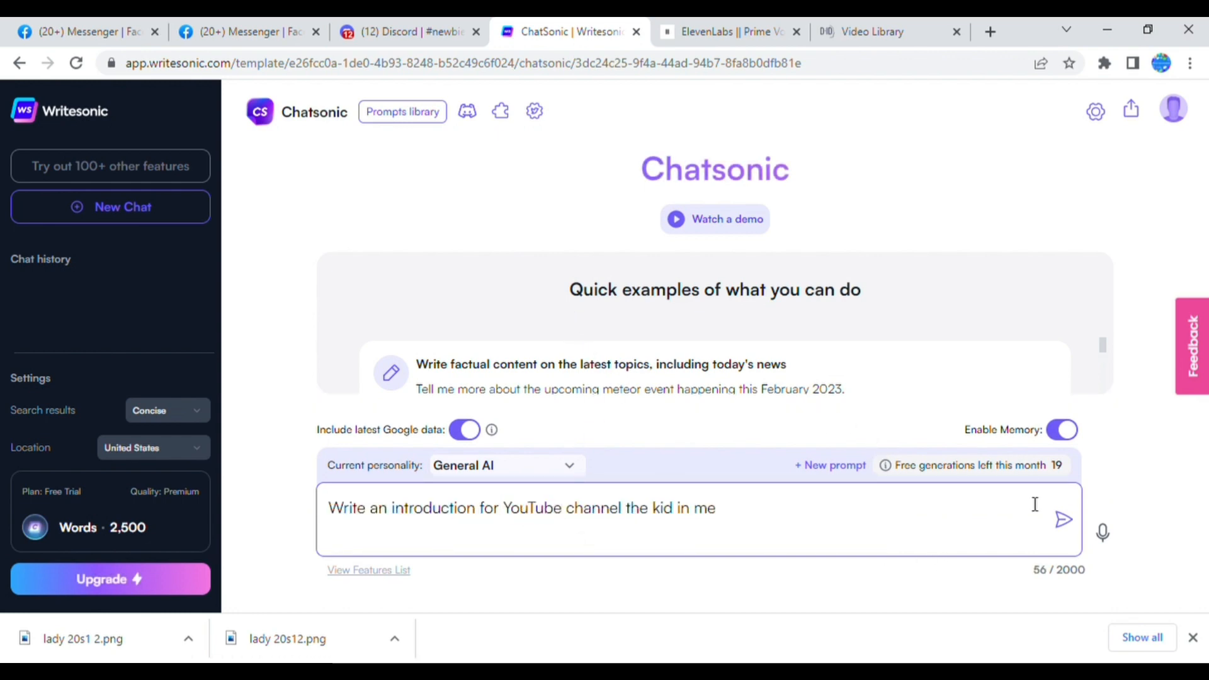
pyautogui.click(1062, 518)
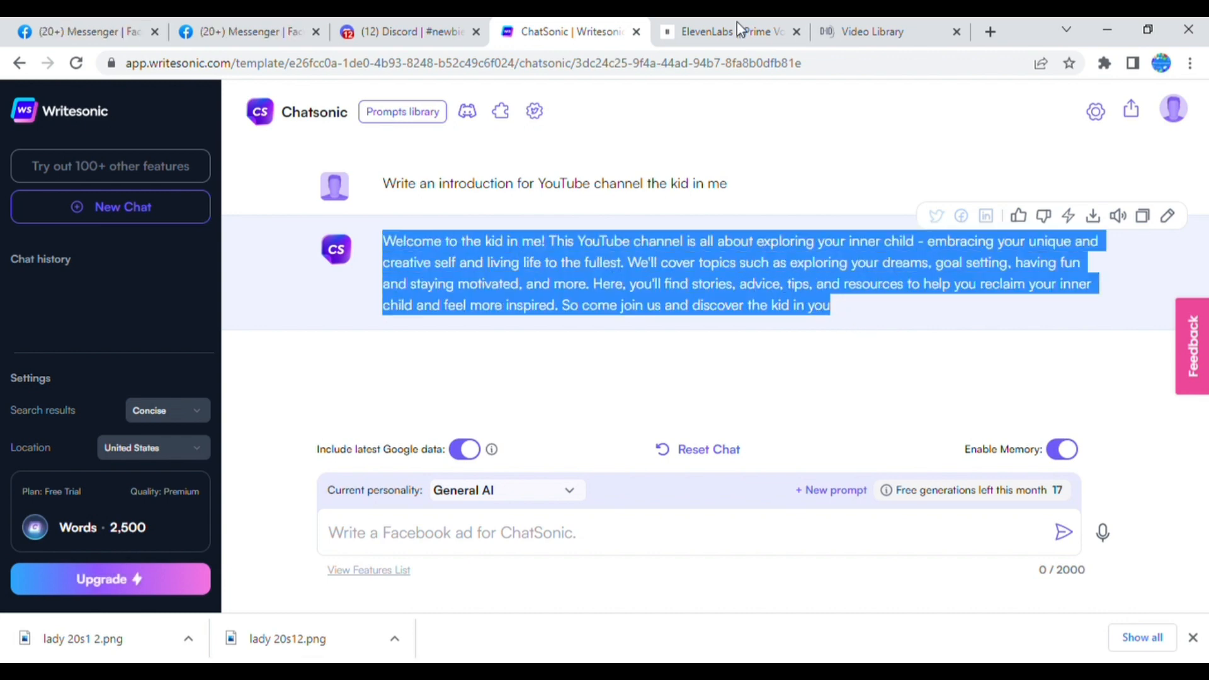
# Step: In the ElevenLabs script, correct the misspellings 'dicord' and 'D.Id'
pyautogui.click(729, 31)
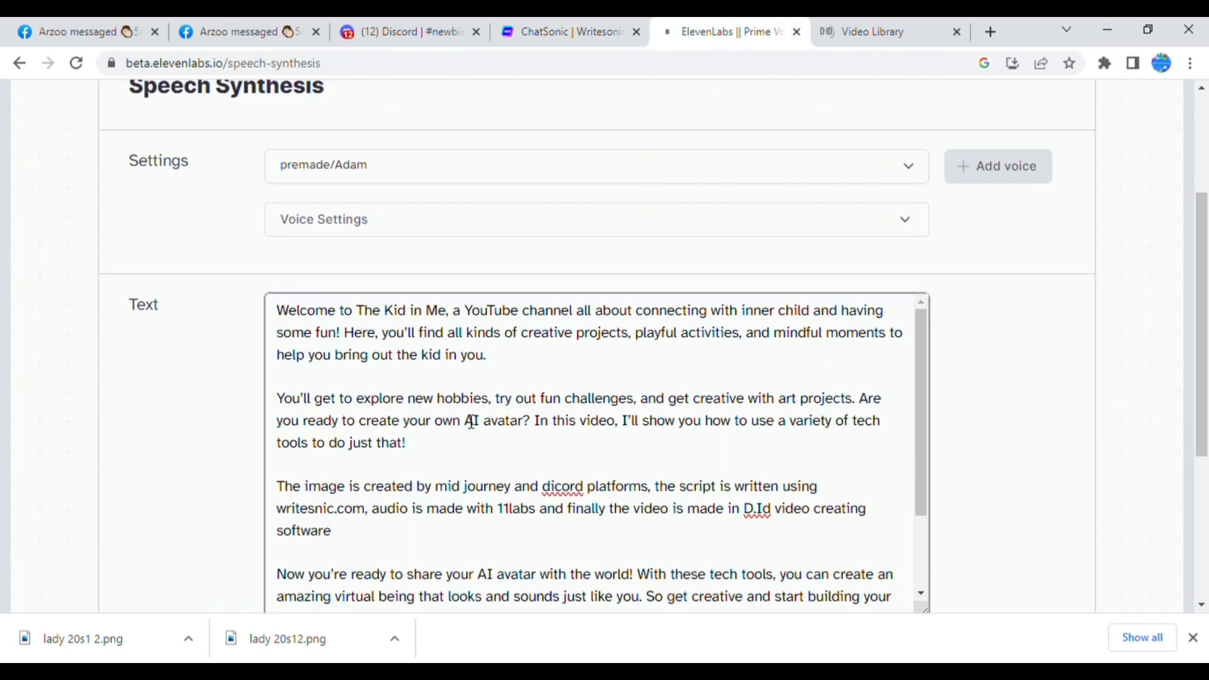
pyautogui.scroll(3)
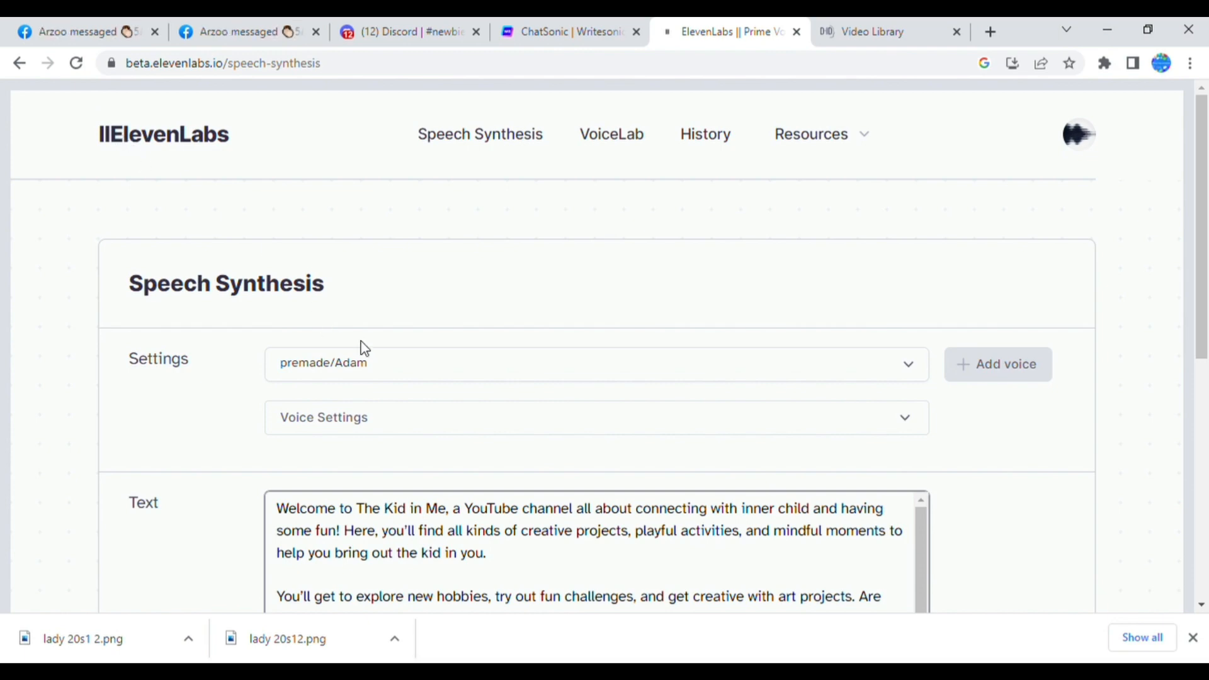
pyautogui.scroll(-3)
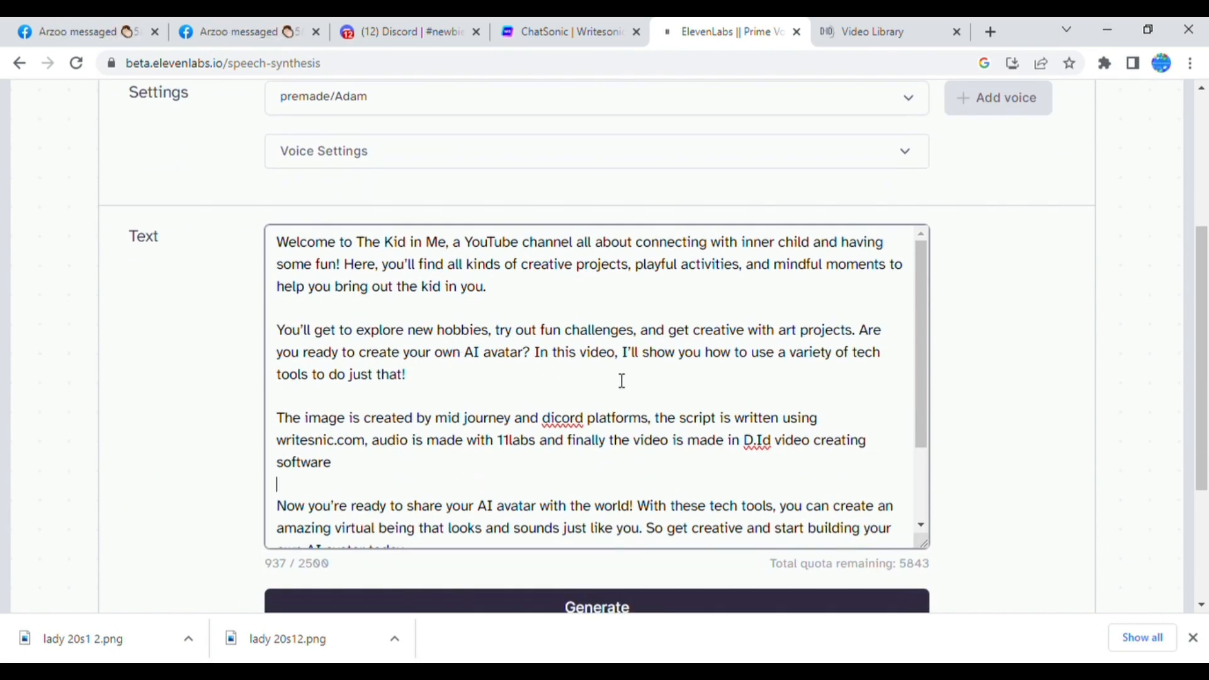
pyautogui.doubleClick(563, 417)
pyautogui.write('s')
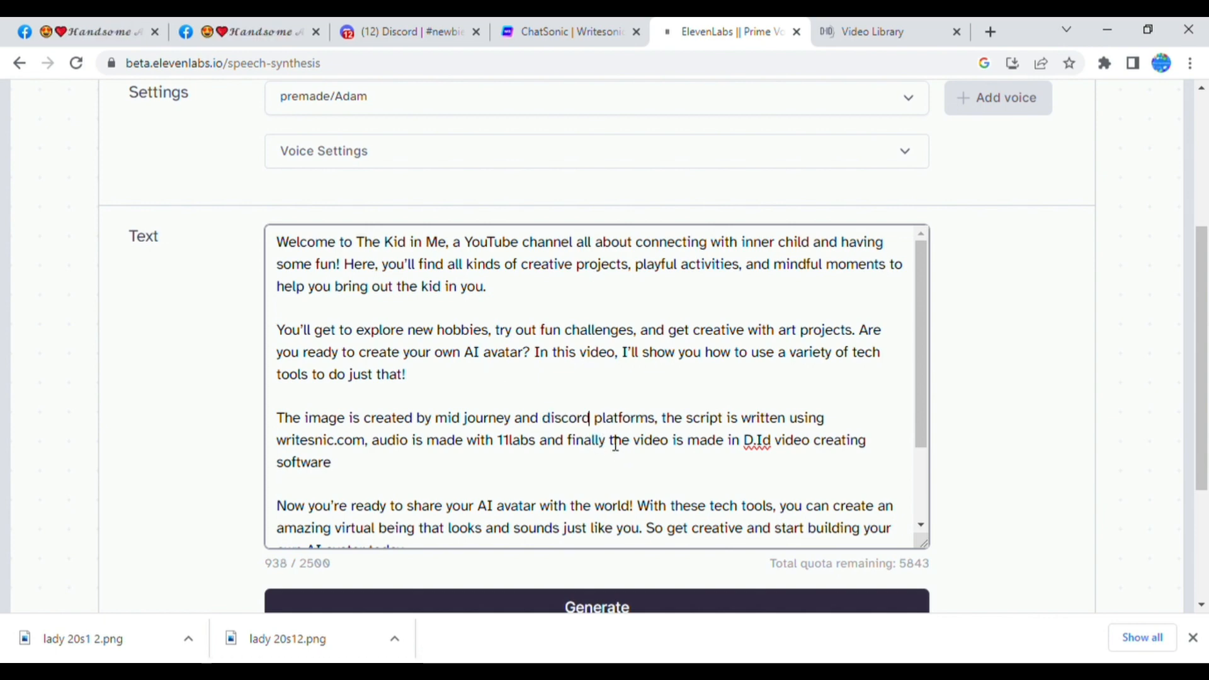
pyautogui.doubleClick(755, 439)
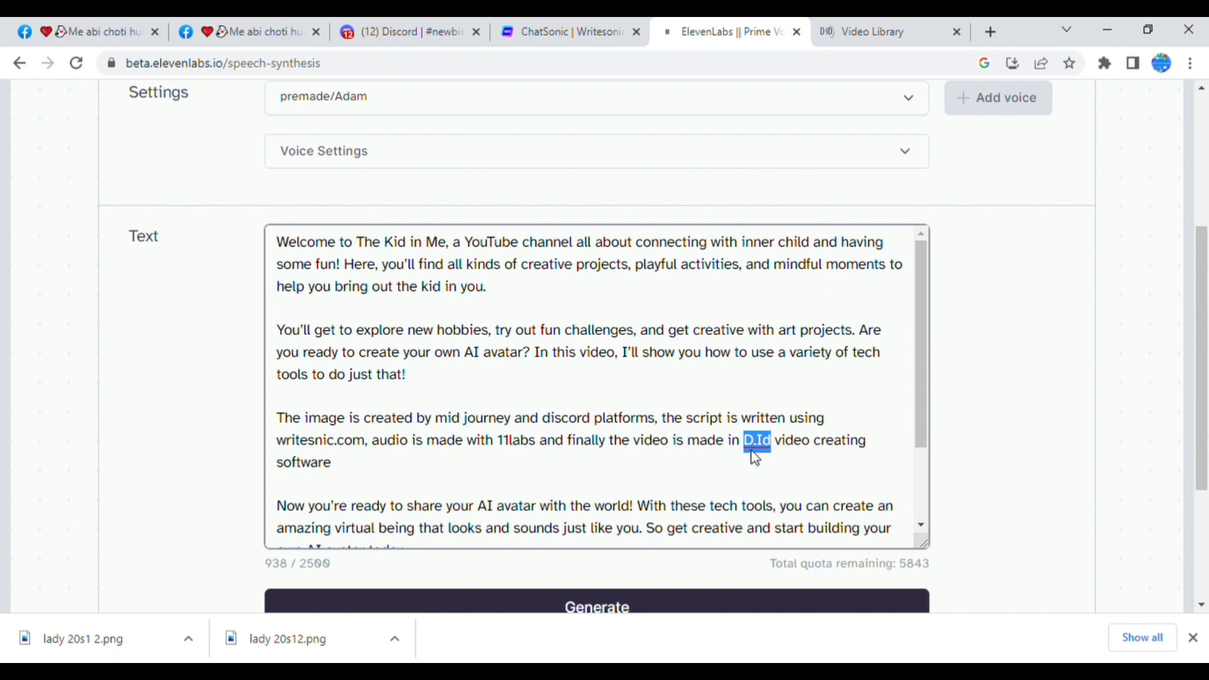
# Step: Choose premade/Elli as the speech voice in Settings
pyautogui.scroll(-3)
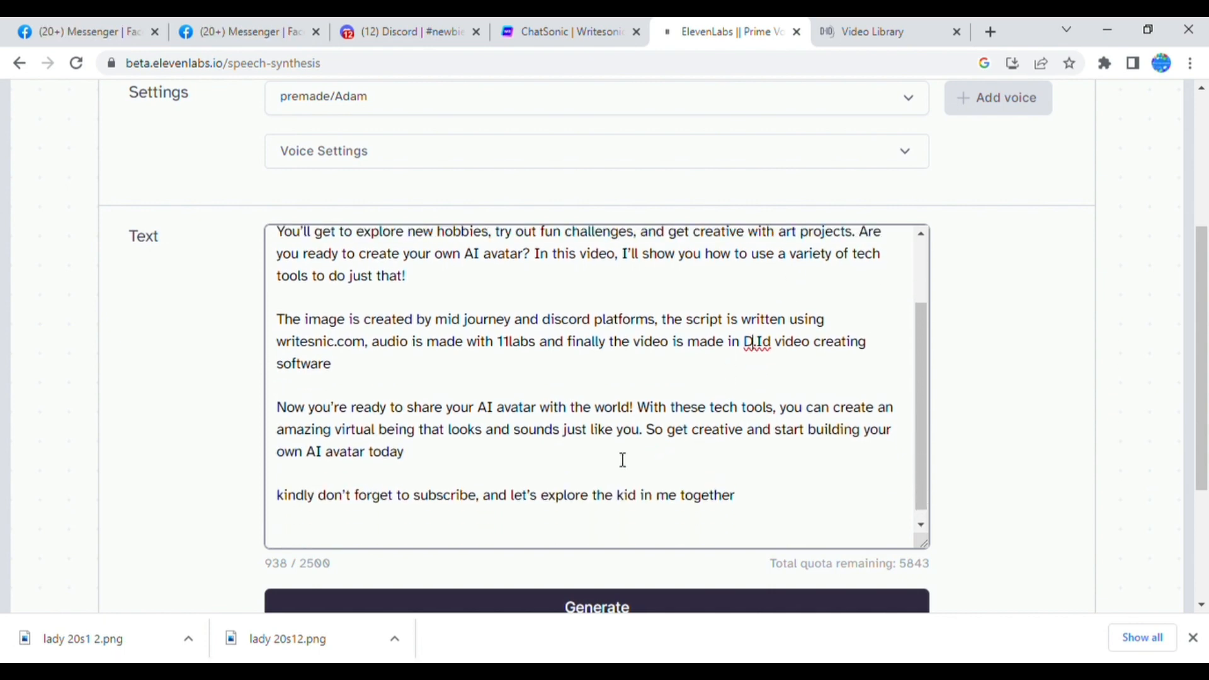
pyautogui.scroll(3)
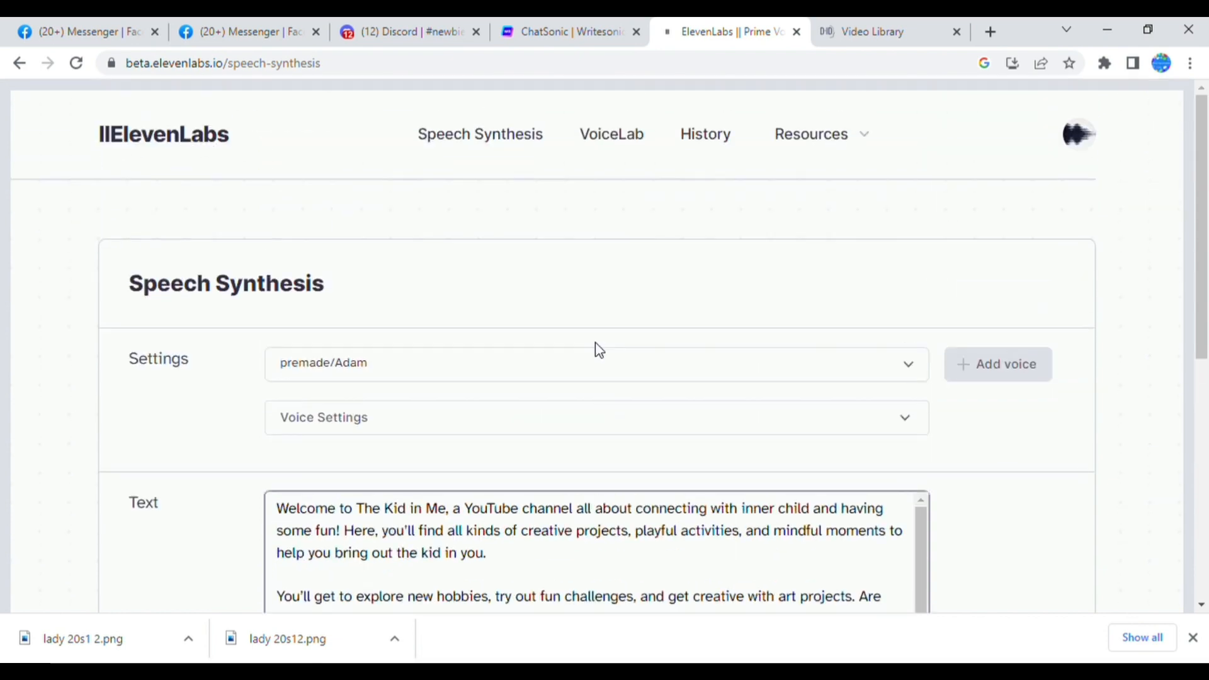
pyautogui.scroll(-3)
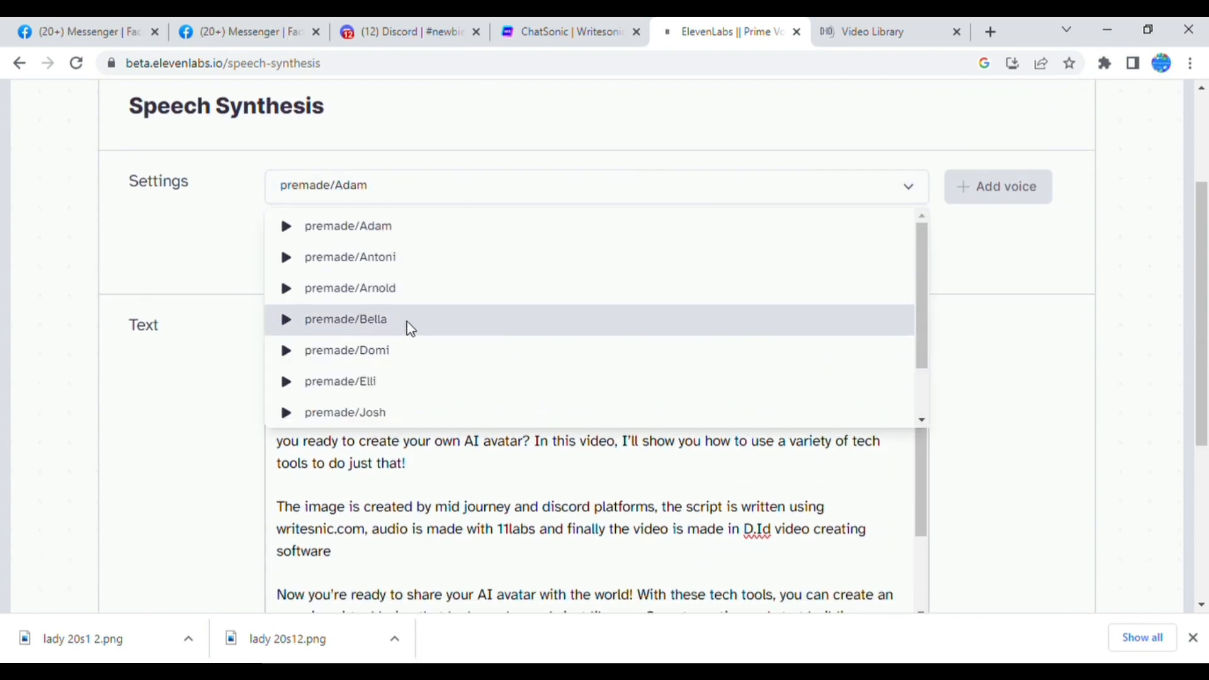
pyautogui.moveTo(411, 383)
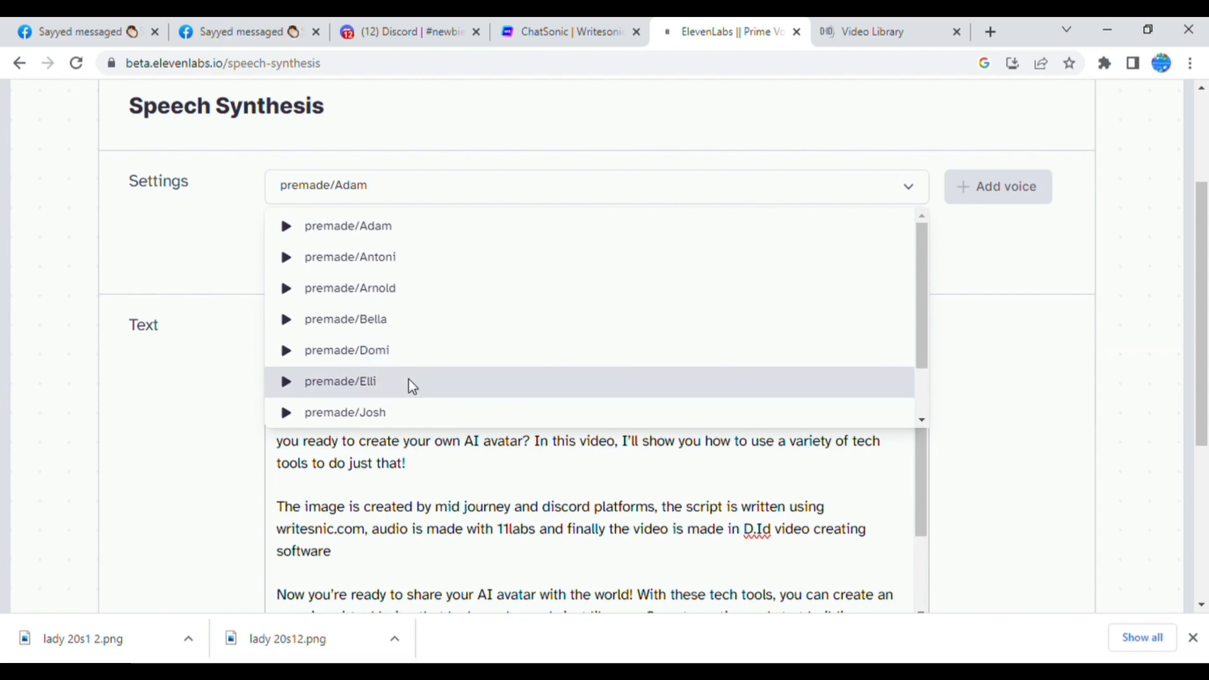
pyautogui.click(341, 381)
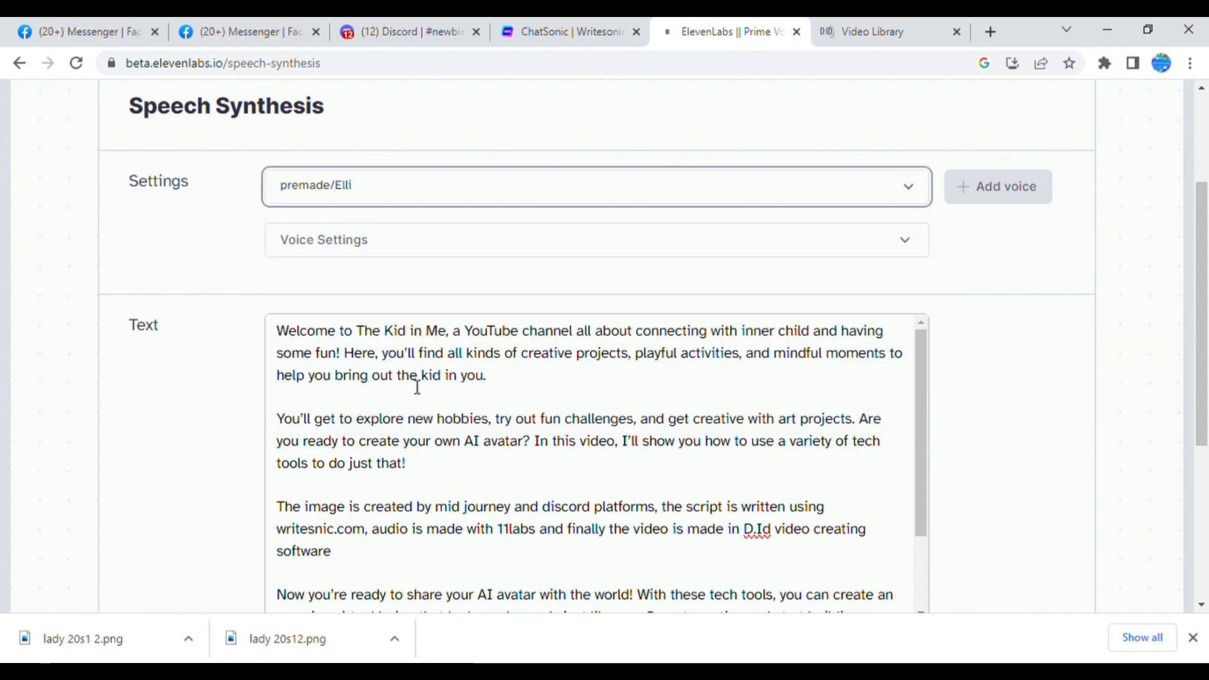
pyautogui.moveTo(1009, 316)
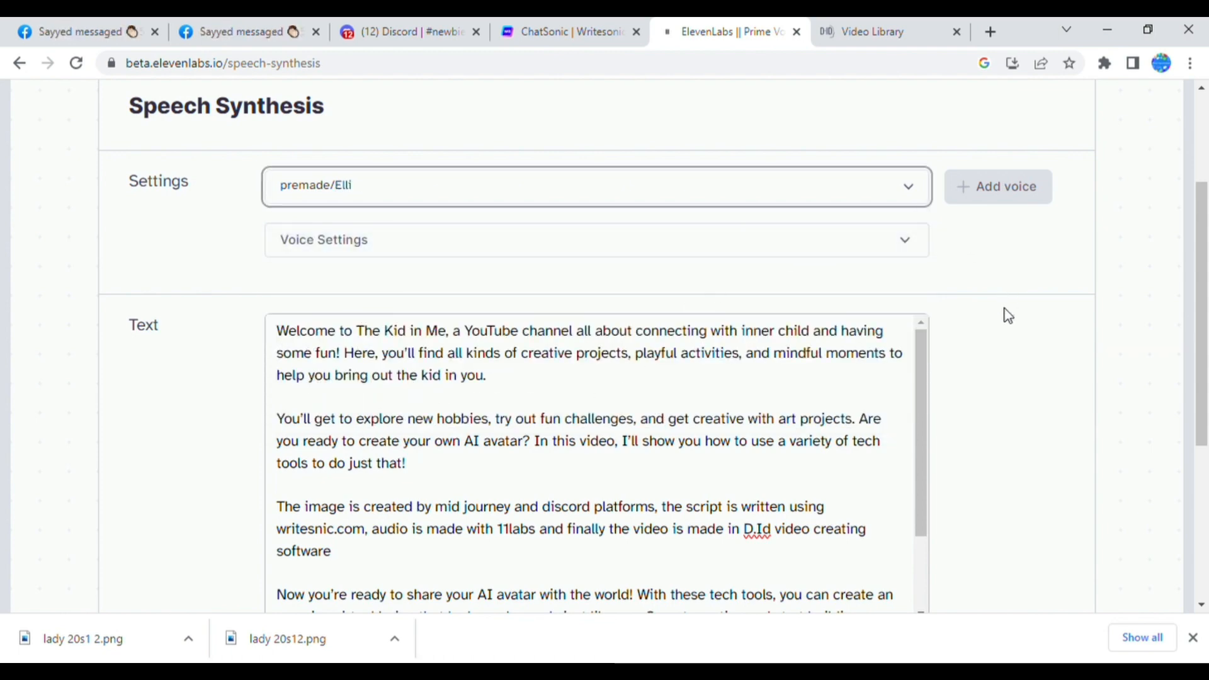
# Step: Generate the Elli speech, play it back, and download it as an MP3
pyautogui.scroll(-3)
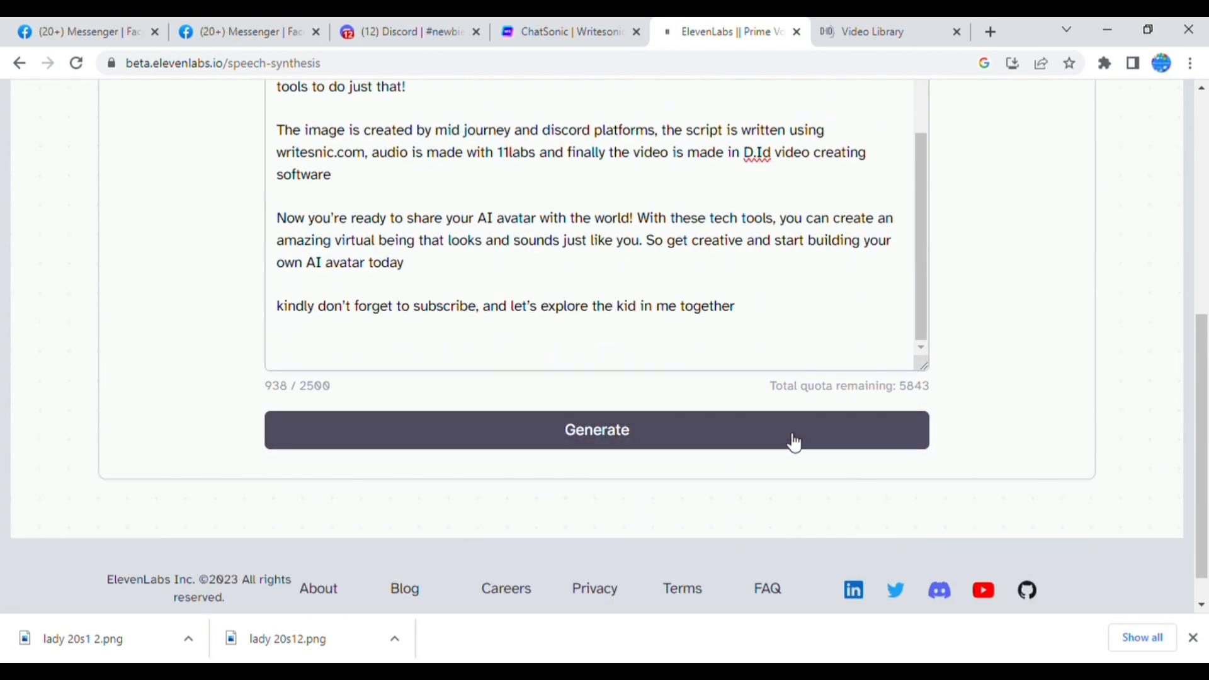
pyautogui.click(596, 430)
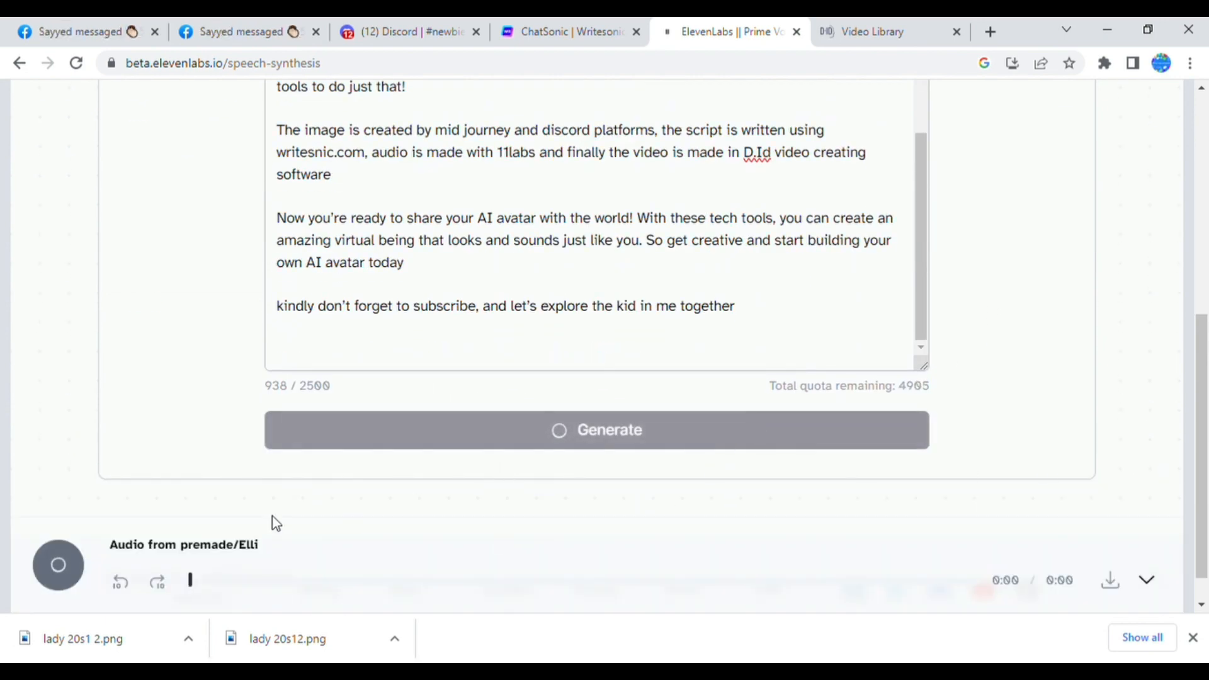
pyautogui.moveTo(214, 592)
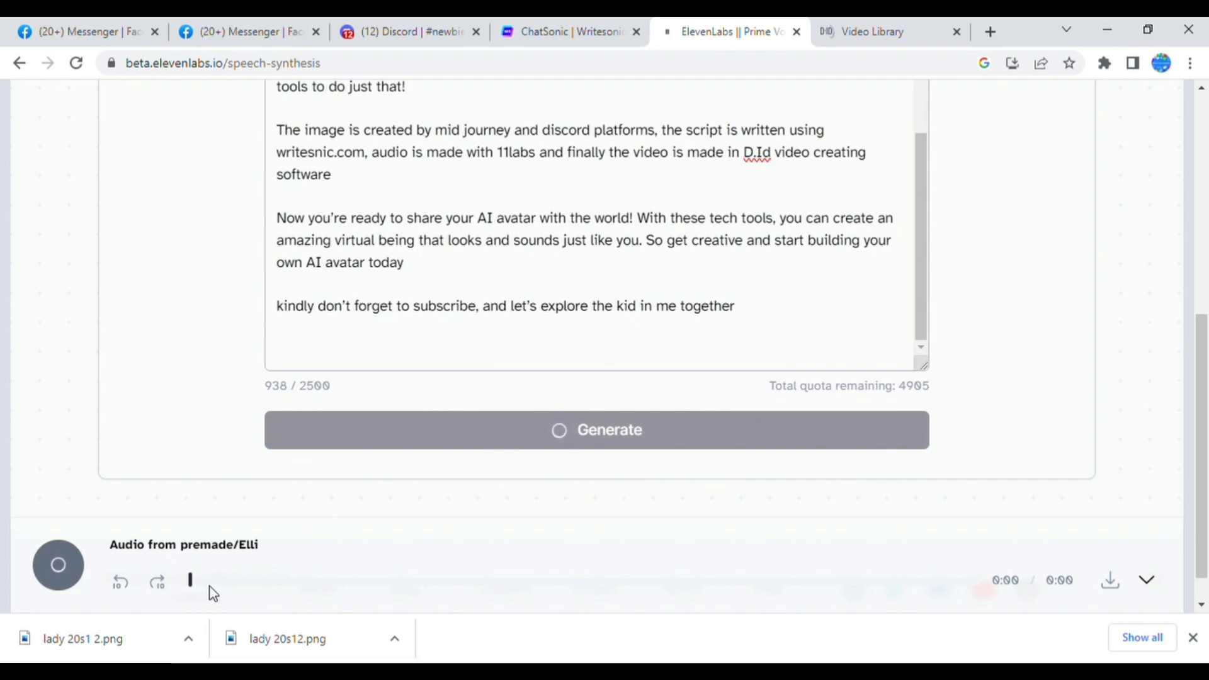
pyautogui.click(58, 565)
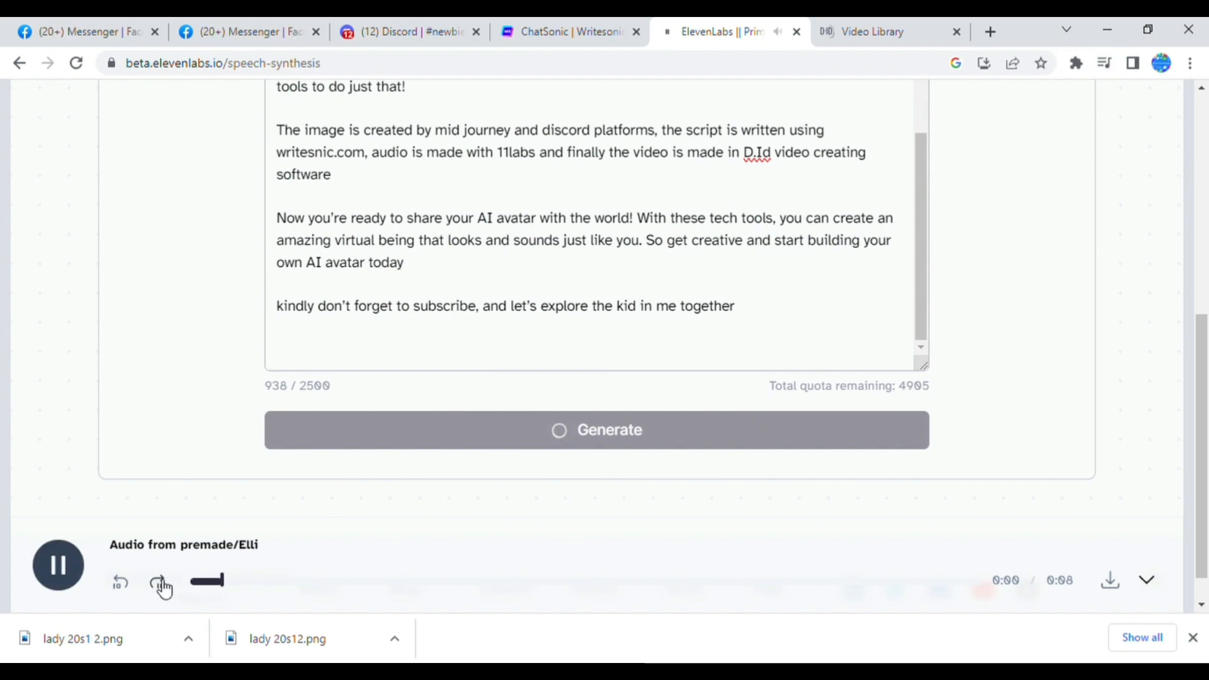
pyautogui.click(161, 581)
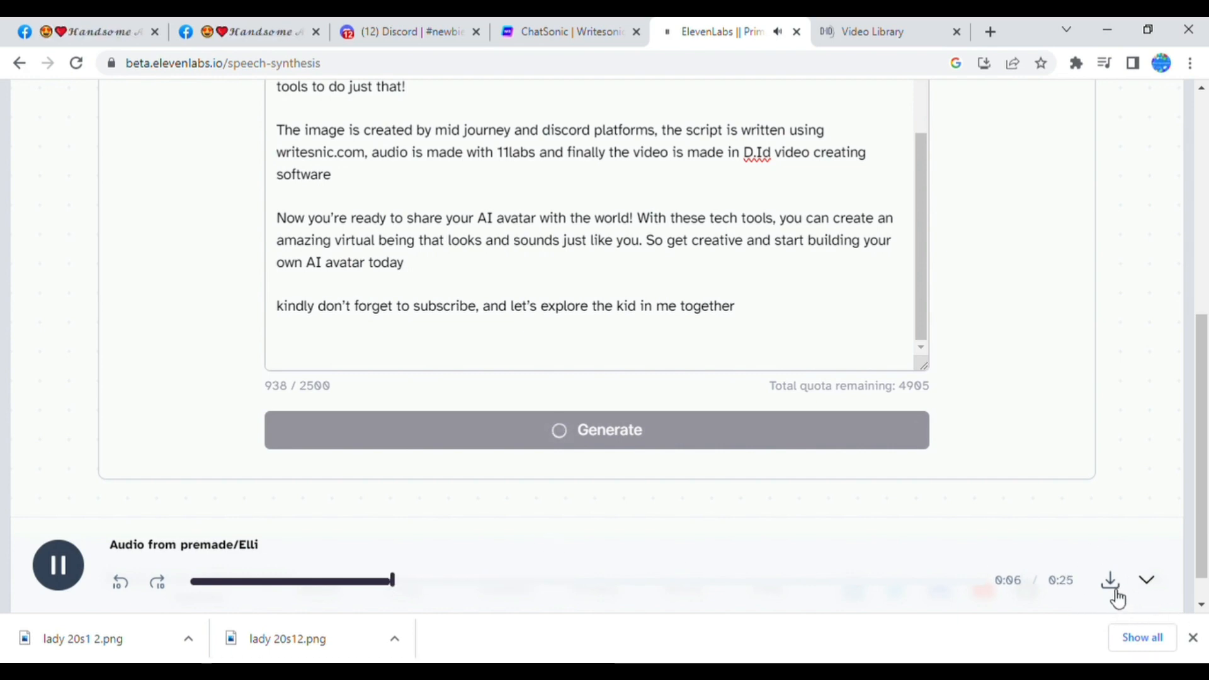
pyautogui.click(1110, 579)
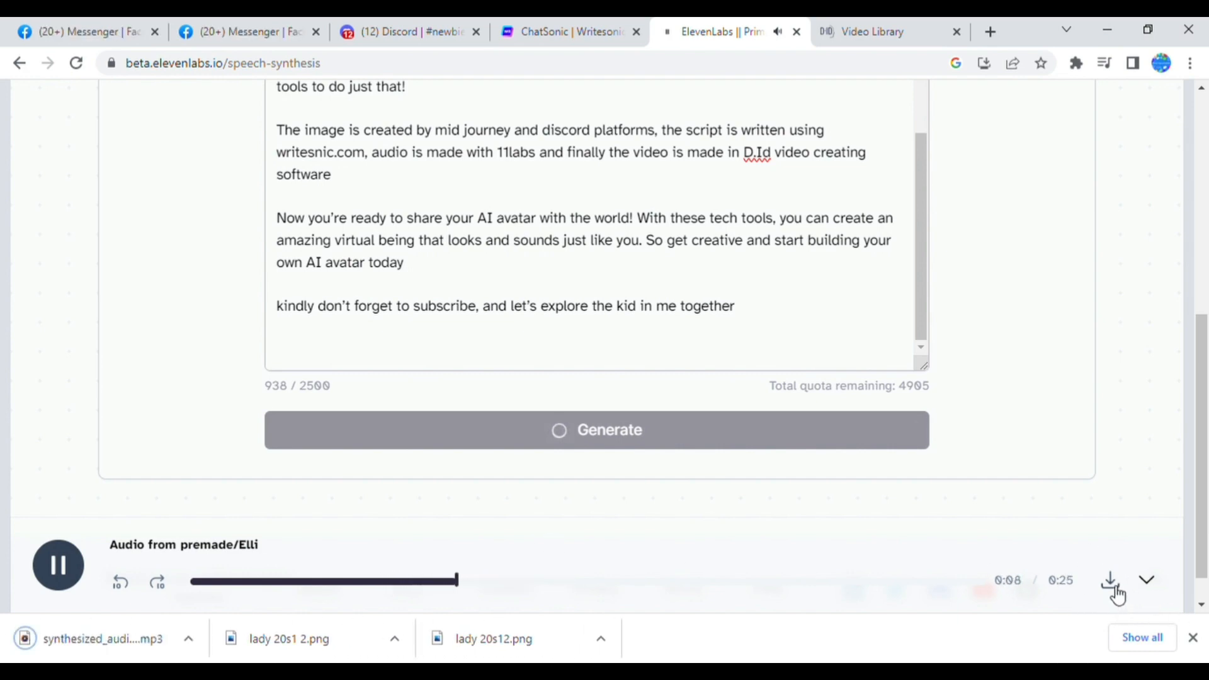
pyautogui.click(58, 564)
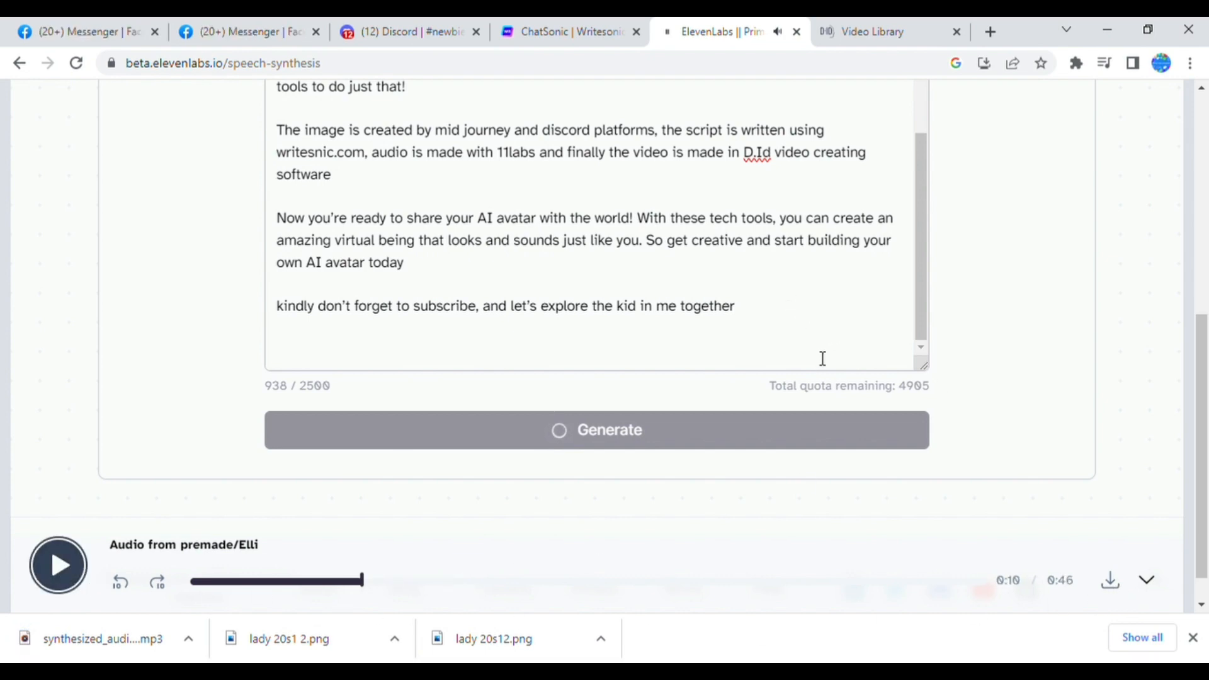
pyautogui.scroll(3)
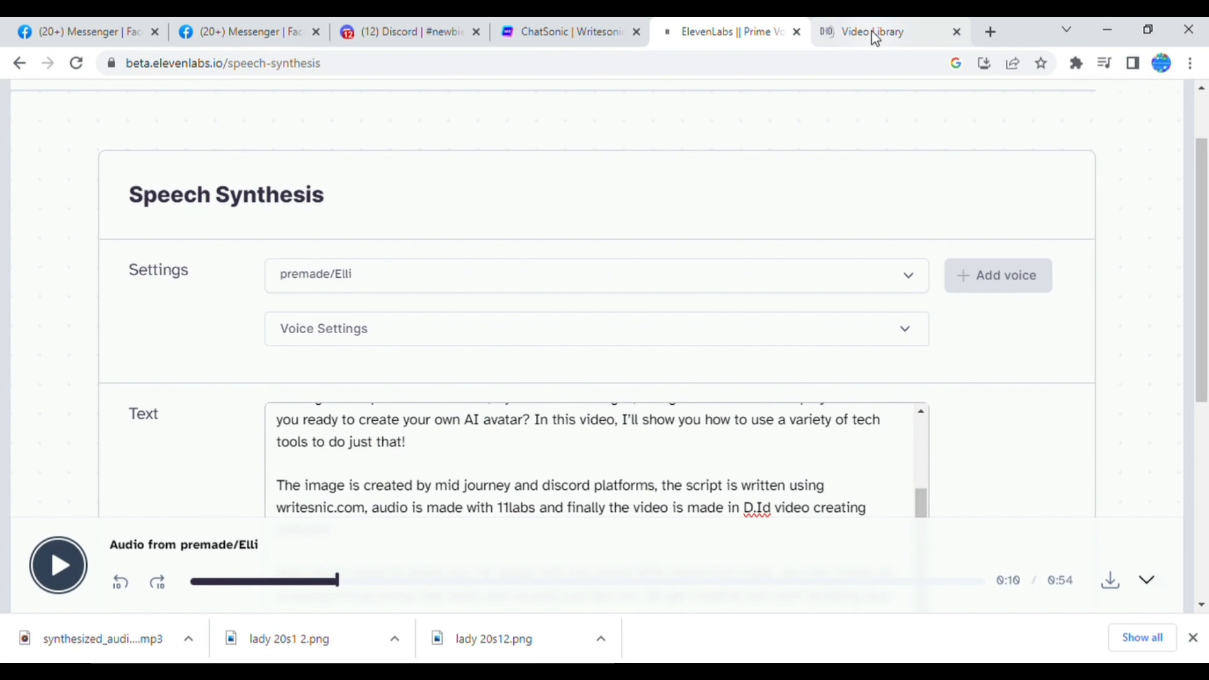
# Step: Move to D-ID Studio to build the video with the leaves portrait and speech MP3
pyautogui.click(871, 32)
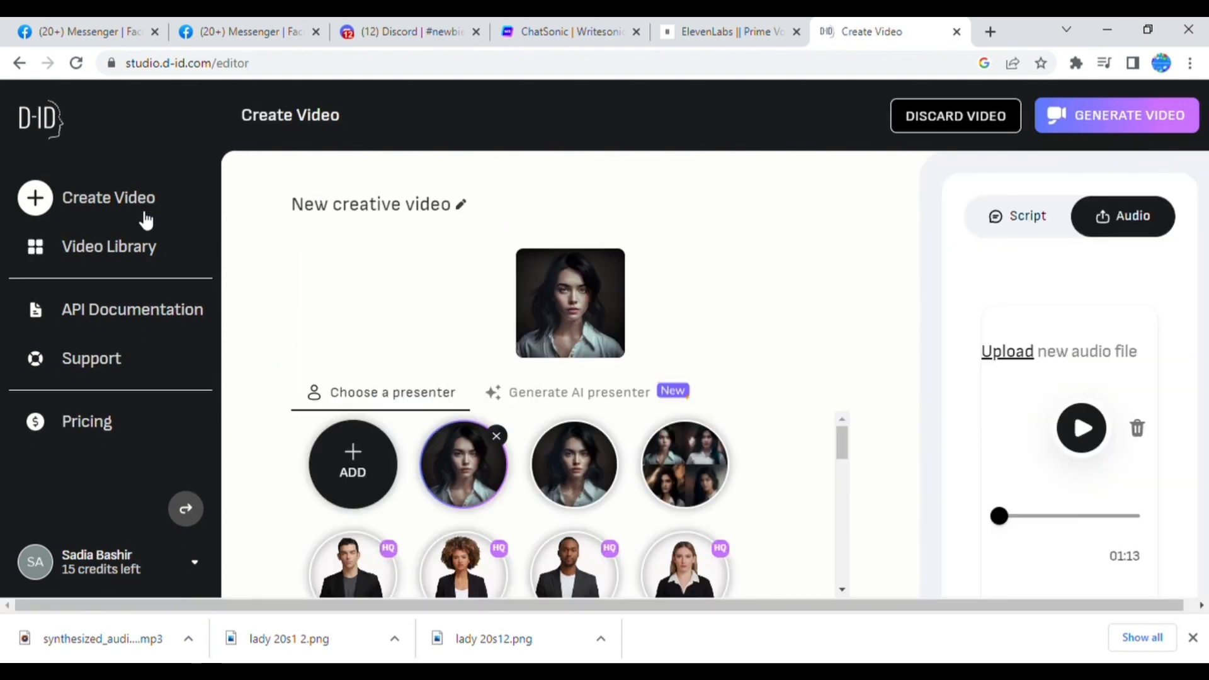
pyautogui.moveTo(352, 463)
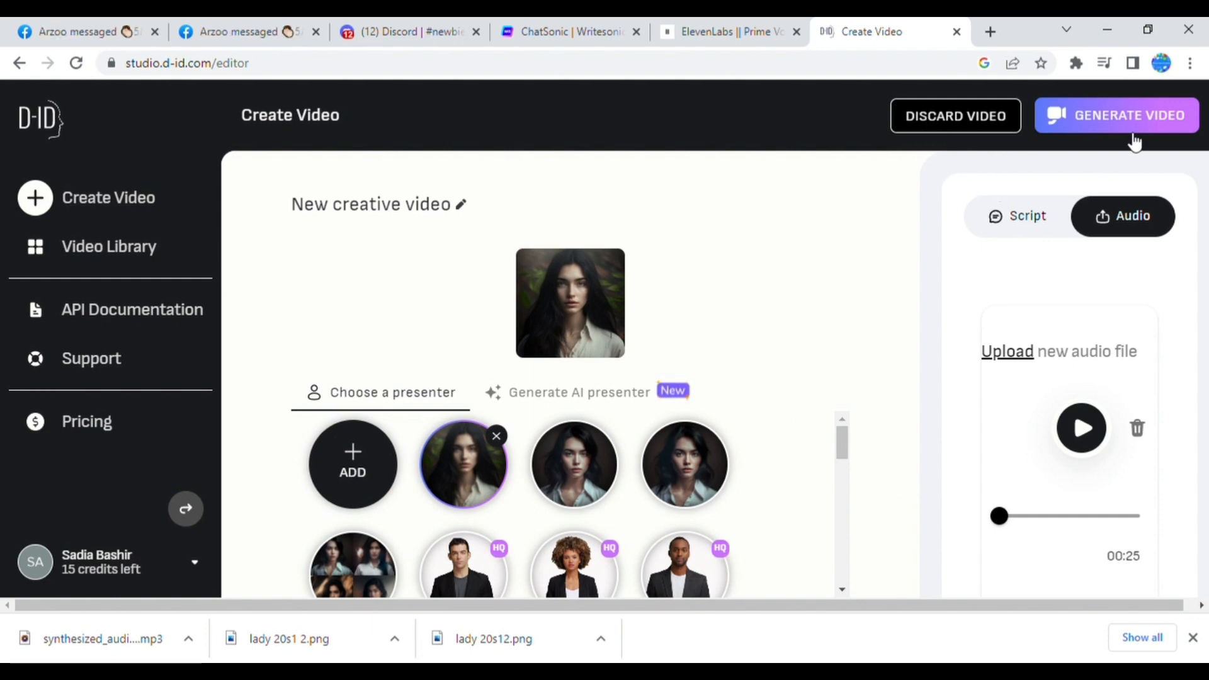
# Step: Generate the avatar video, confirming the 2-credit cost, and follow it in Video Library
pyautogui.click(1115, 115)
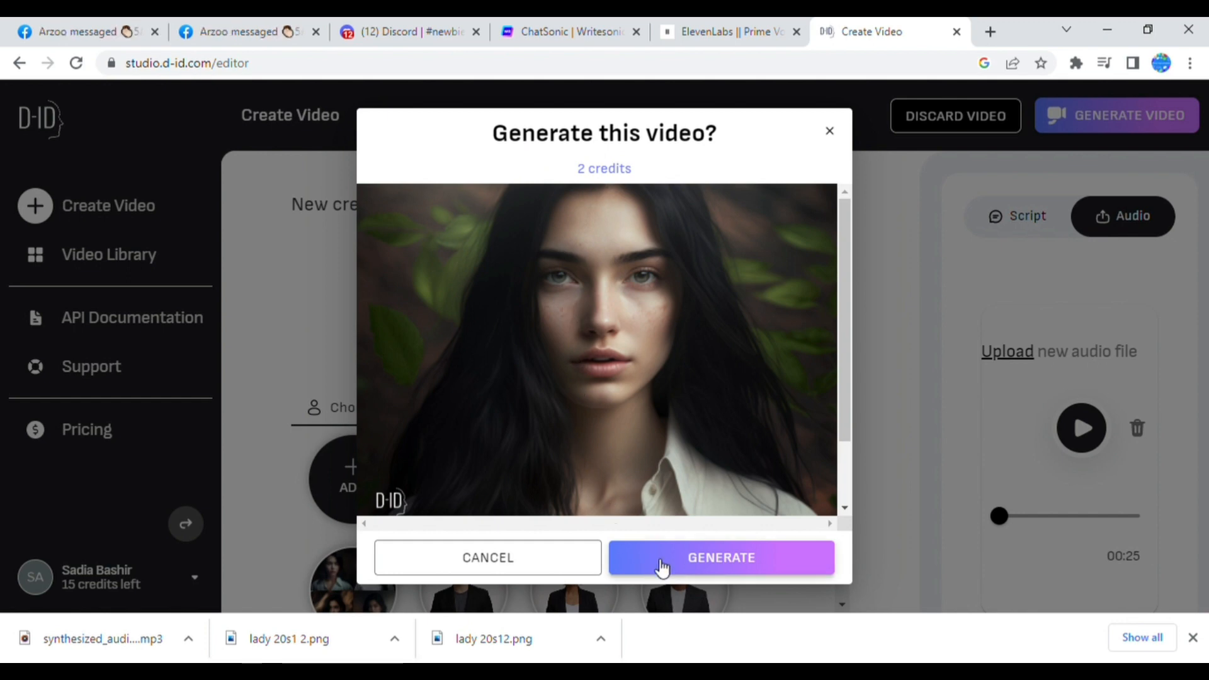
pyautogui.click(720, 557)
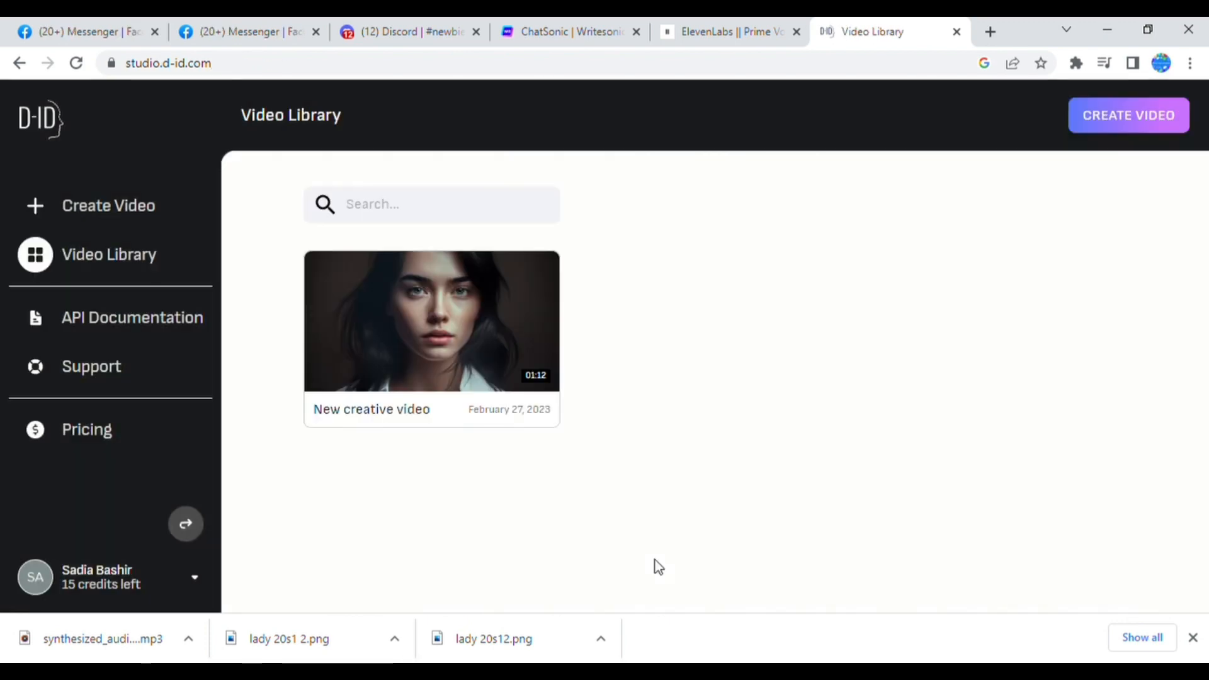
pyautogui.click(1128, 115)
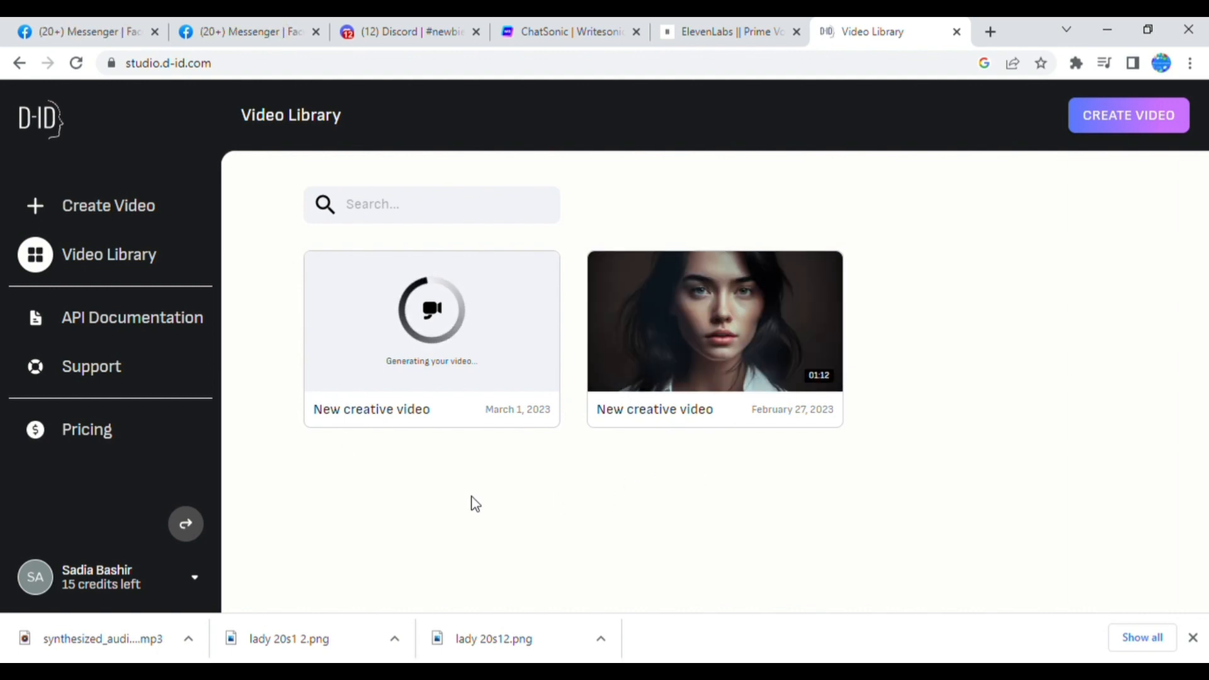
pyautogui.moveTo(446, 459)
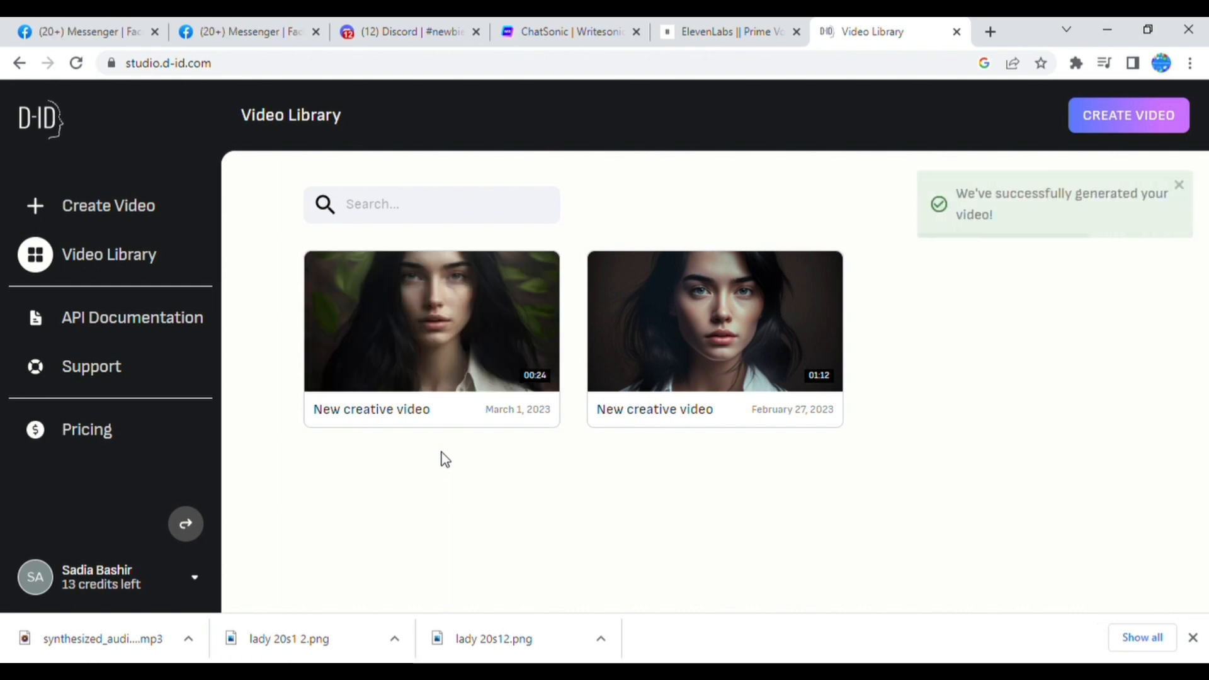
pyautogui.moveTo(1047, 217)
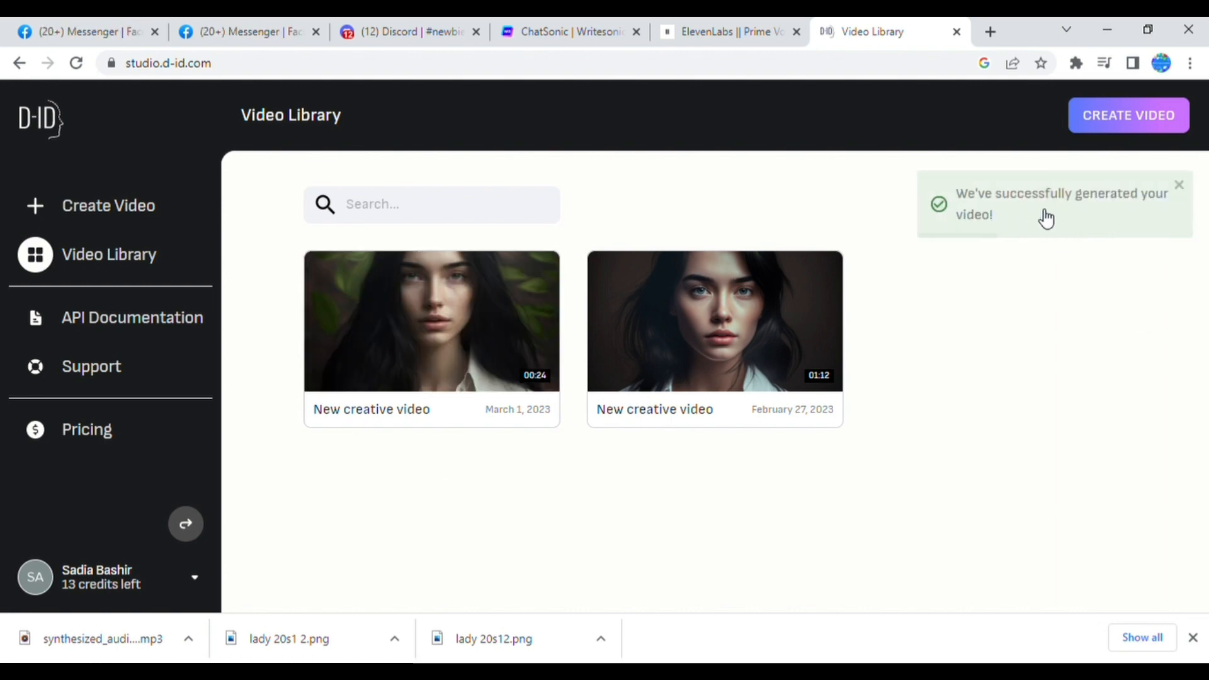
pyautogui.moveTo(462, 339)
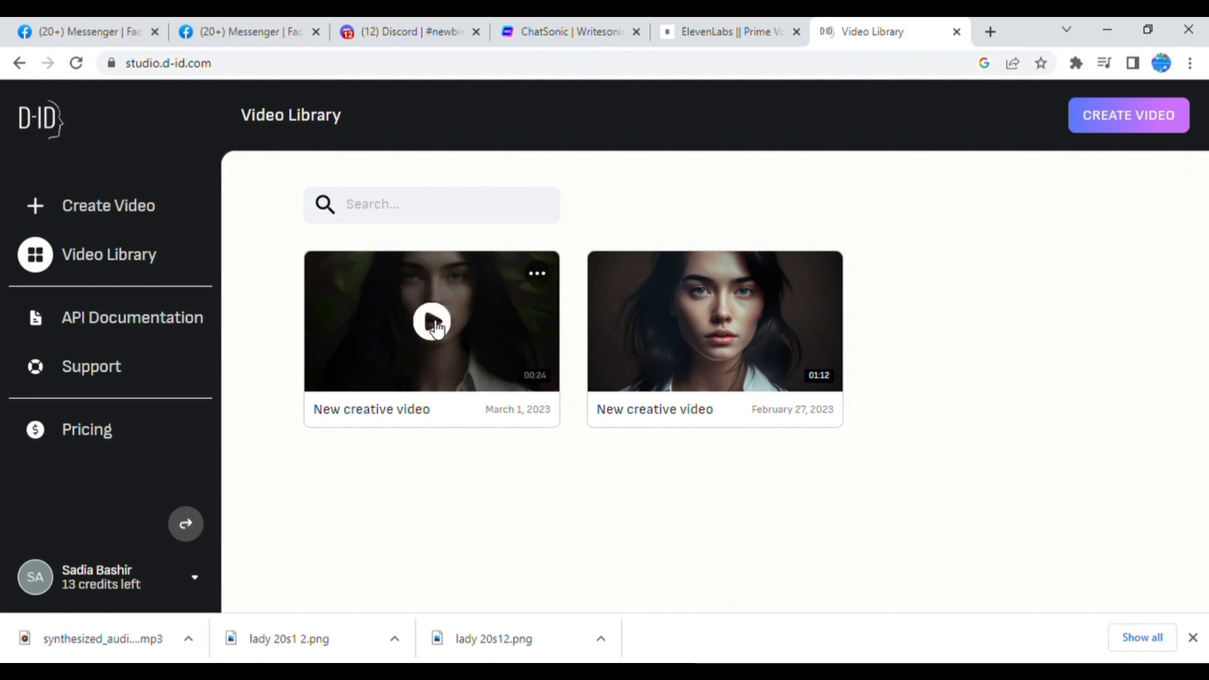
# Step: Play the 24-second avatar video, download it as MP4, and close the preview
pyautogui.click(431, 321)
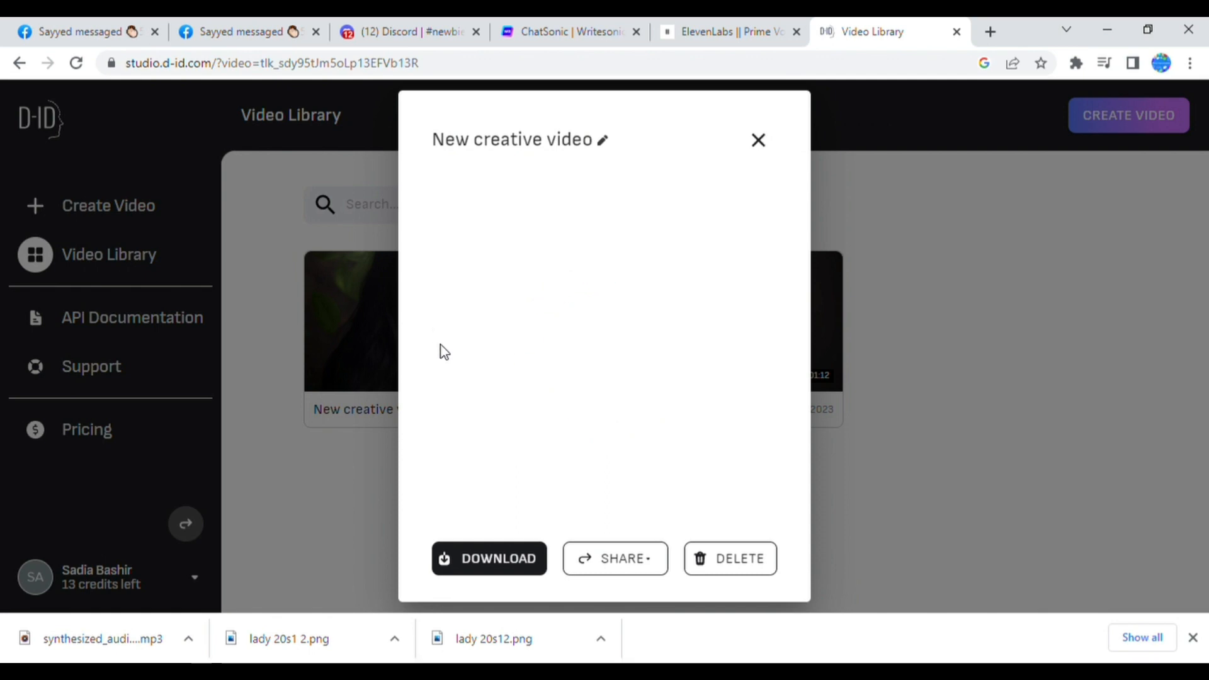
pyautogui.click(604, 309)
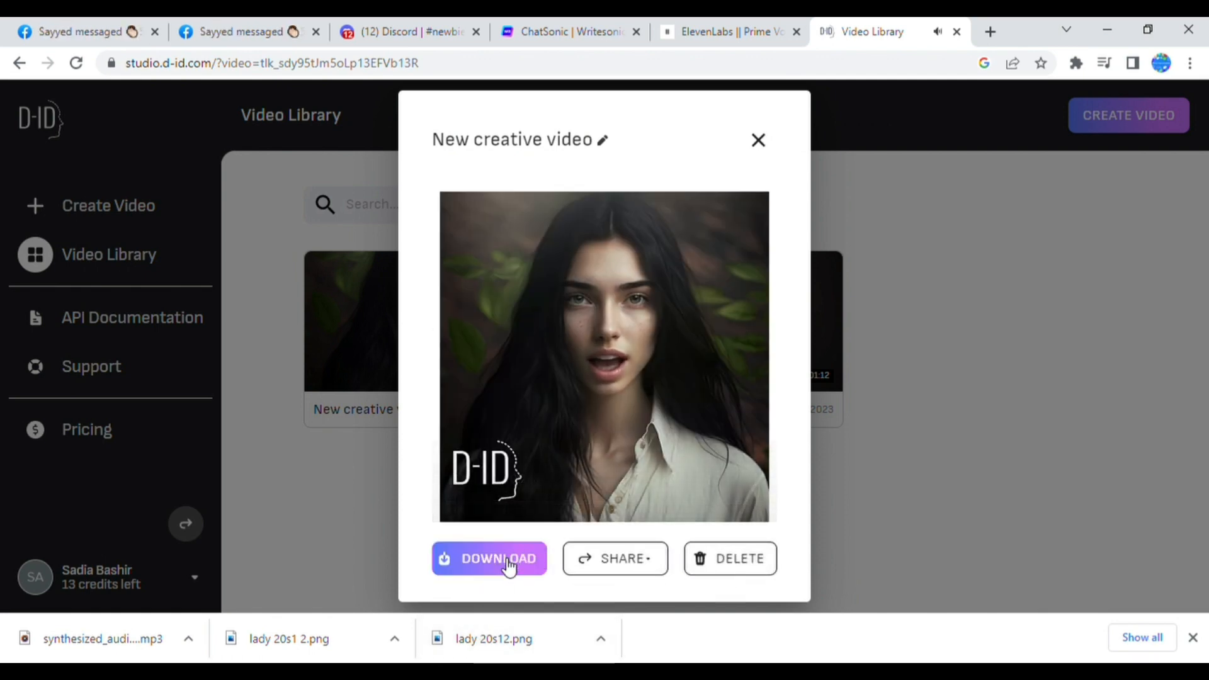
pyautogui.click(489, 559)
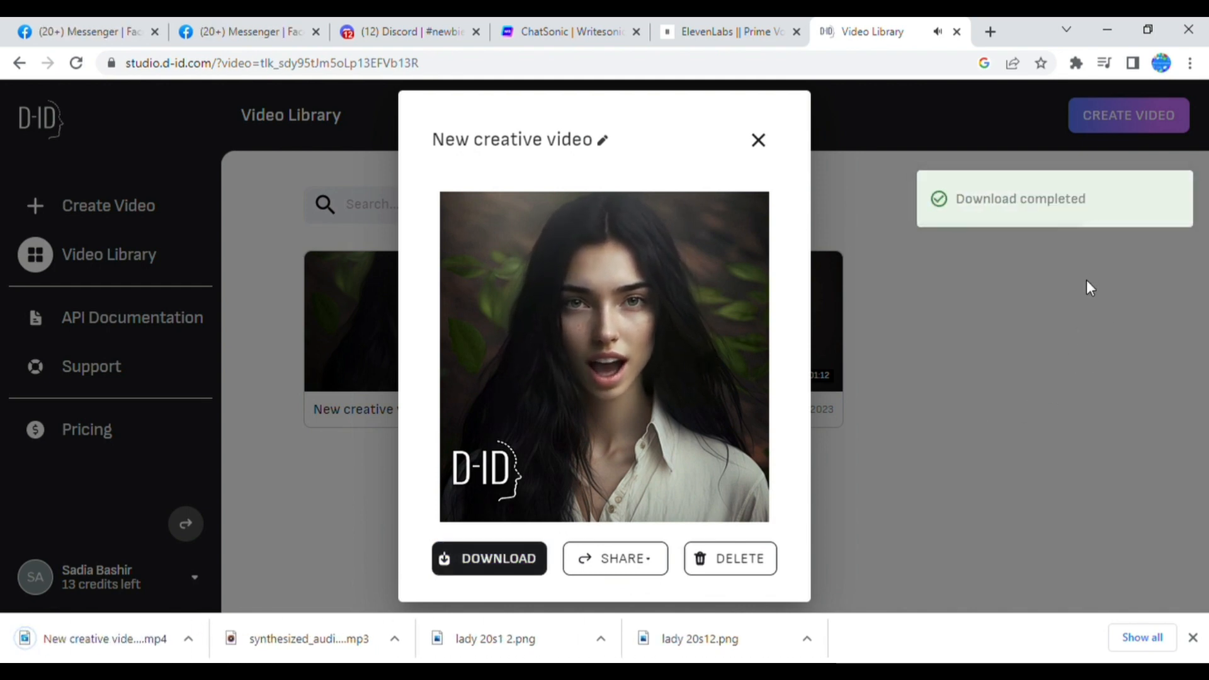
pyautogui.click(758, 140)
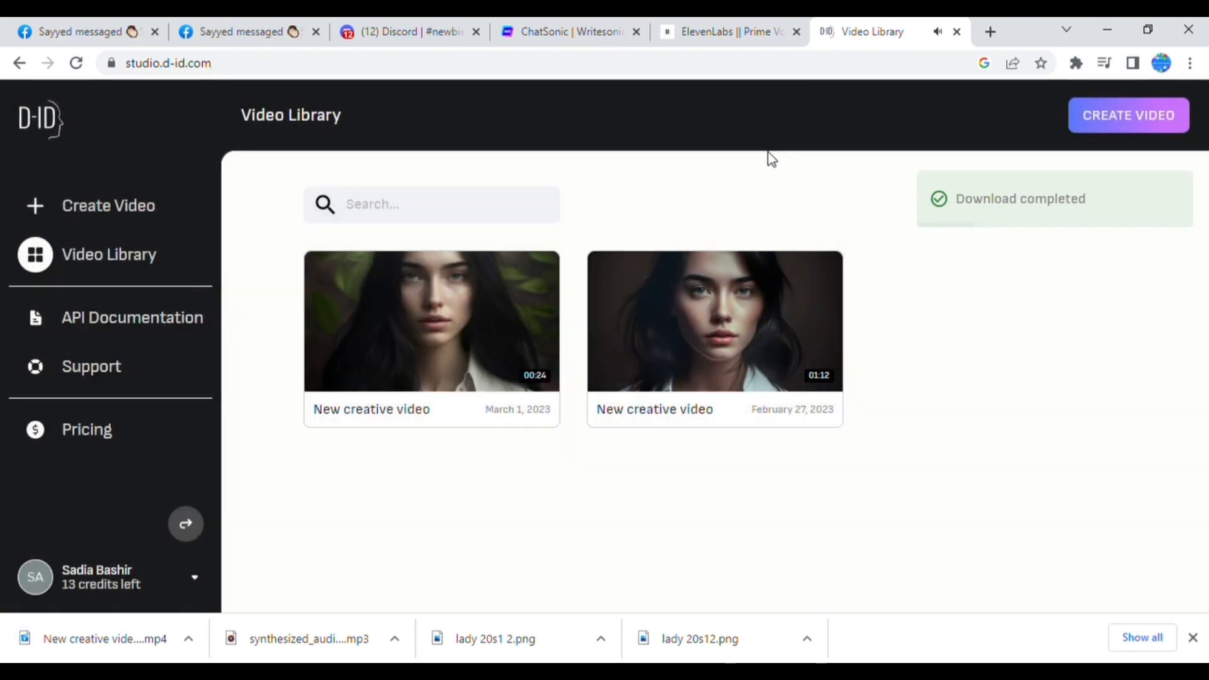